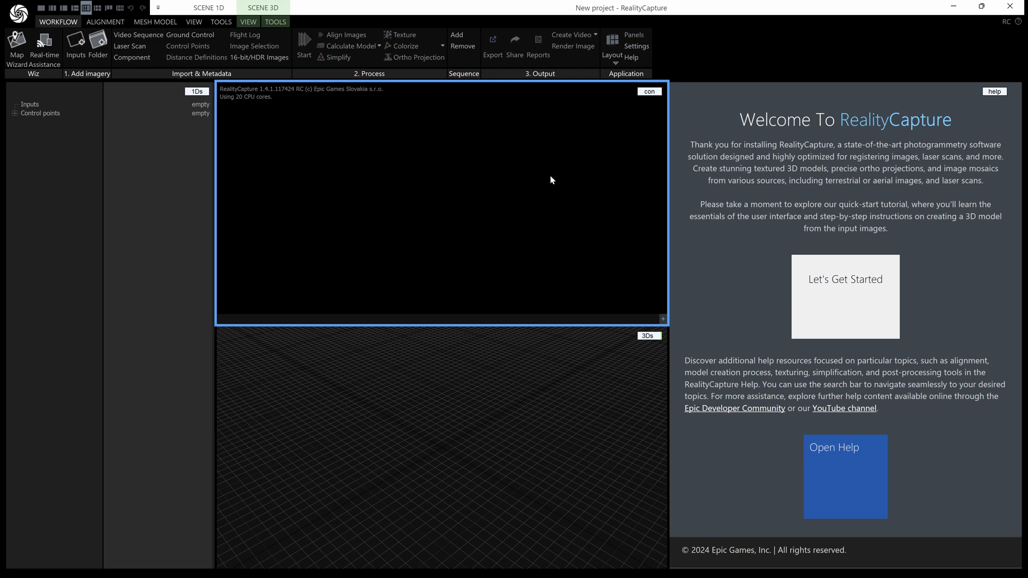
mouse_move(560, 130)
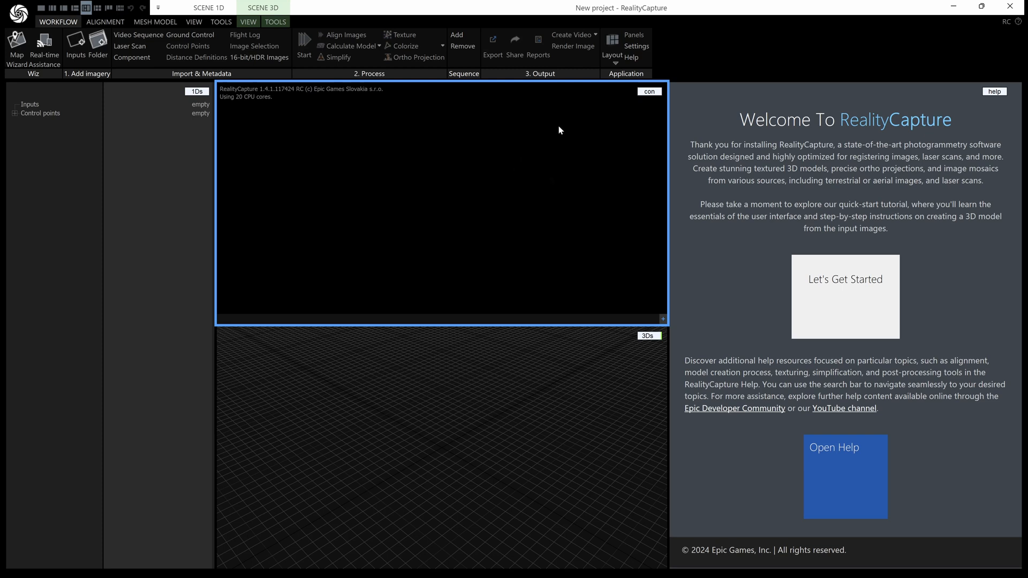
mouse_move(649, 91)
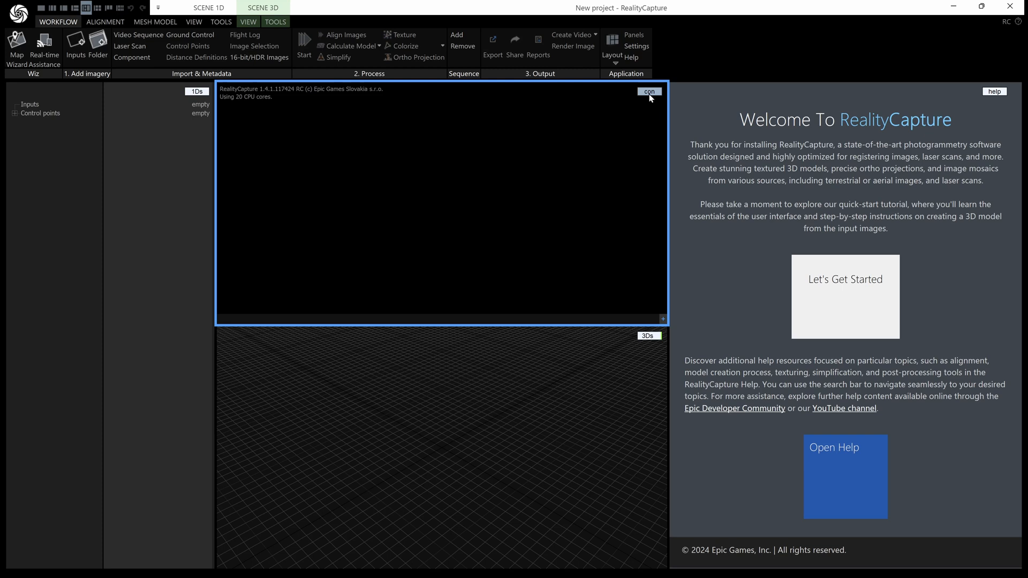
Switch the panel to the console and start typing an addFolder command with '-add'
click(648, 91)
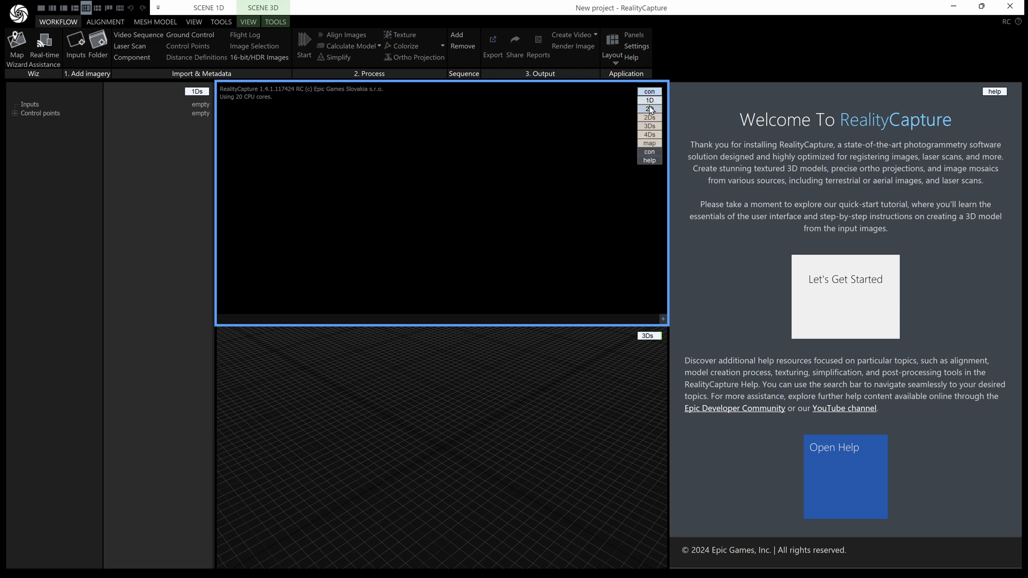
click(648, 91)
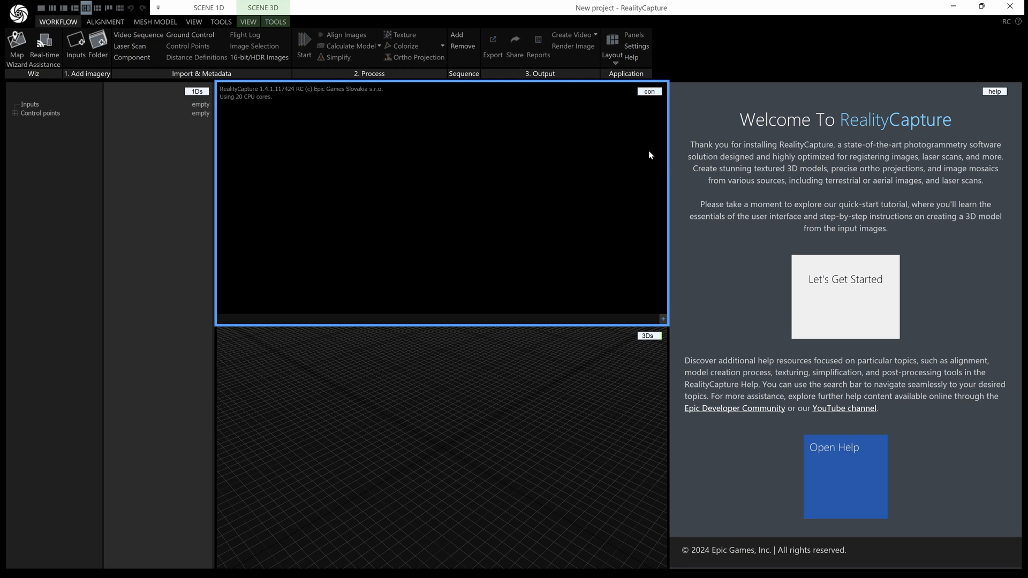
mouse_move(330, 320)
text(-)
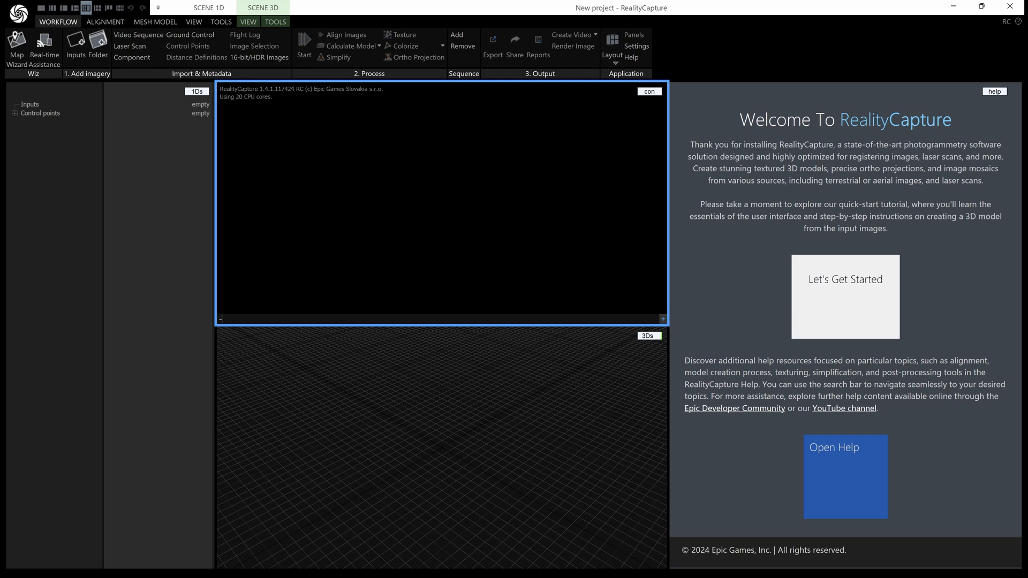
text(add)
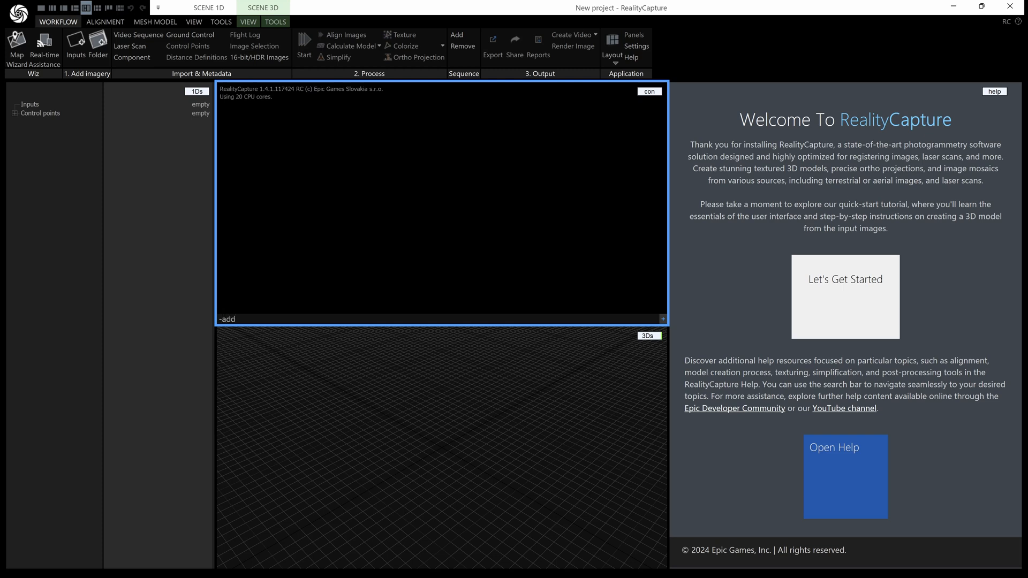
text(ShapeToSelection)
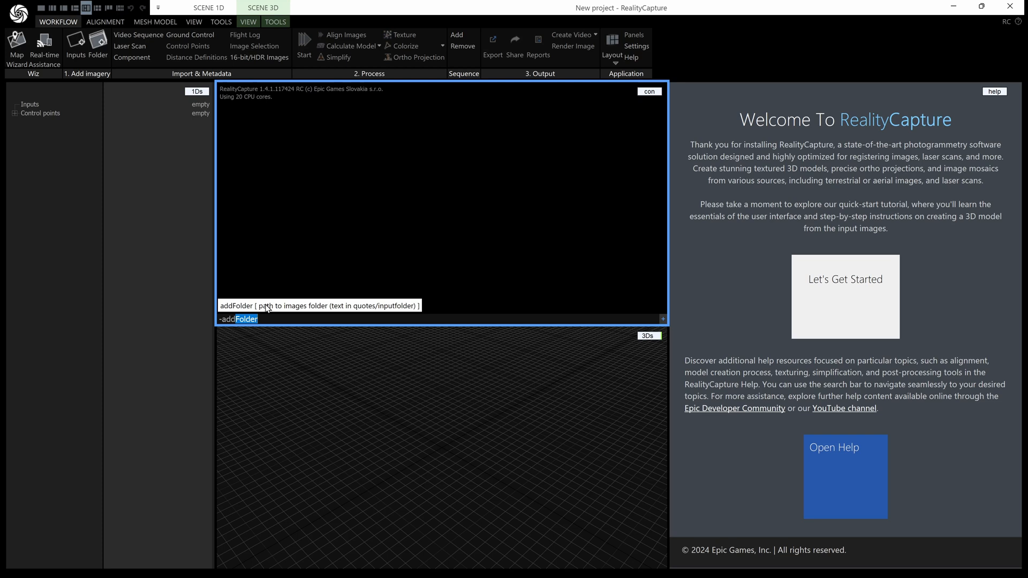
mouse_move(326, 313)
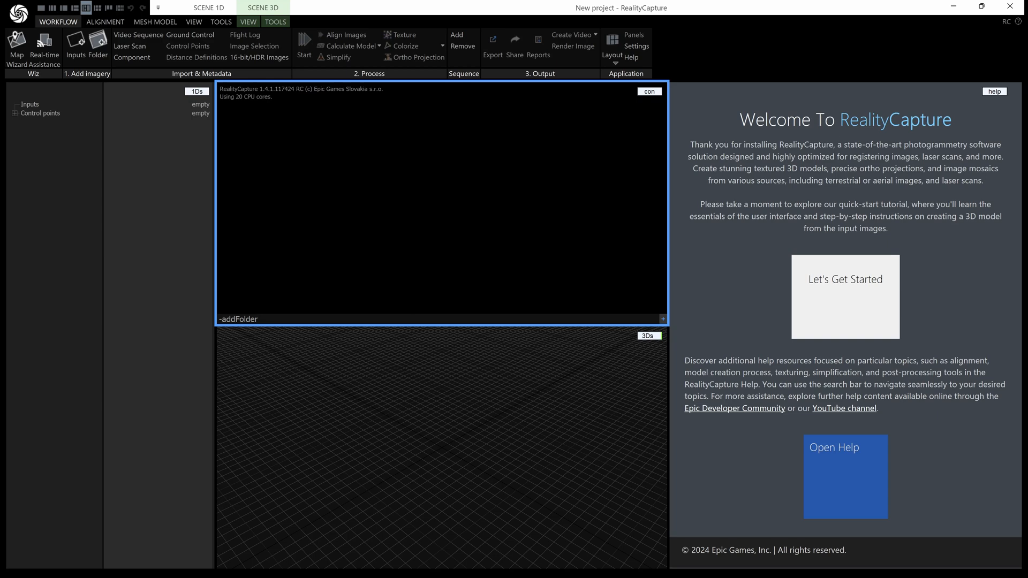
Browse to an image in C:\Auto_log\images, strip the file name, and run addFolder
click(76, 47)
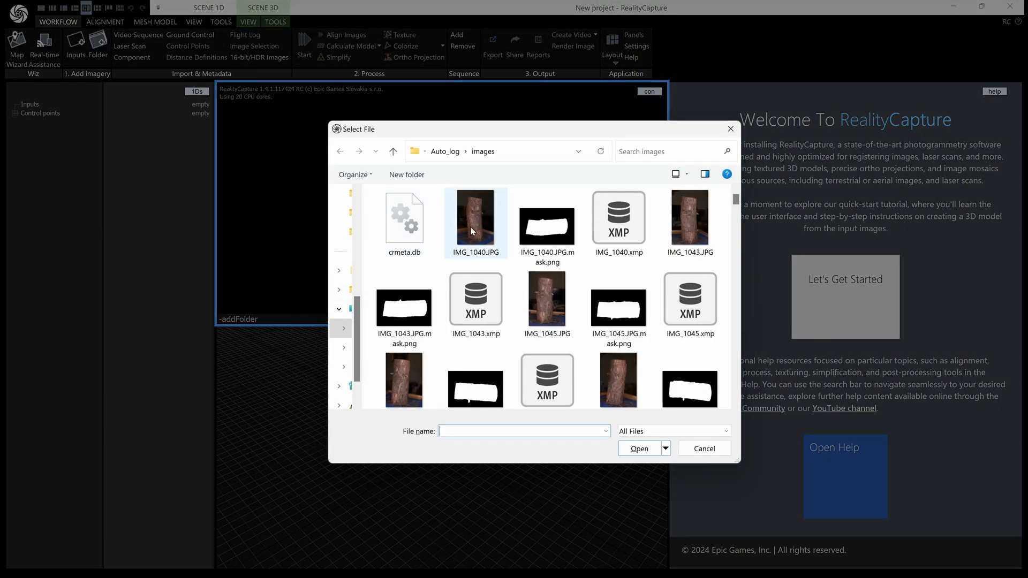
click(638, 448)
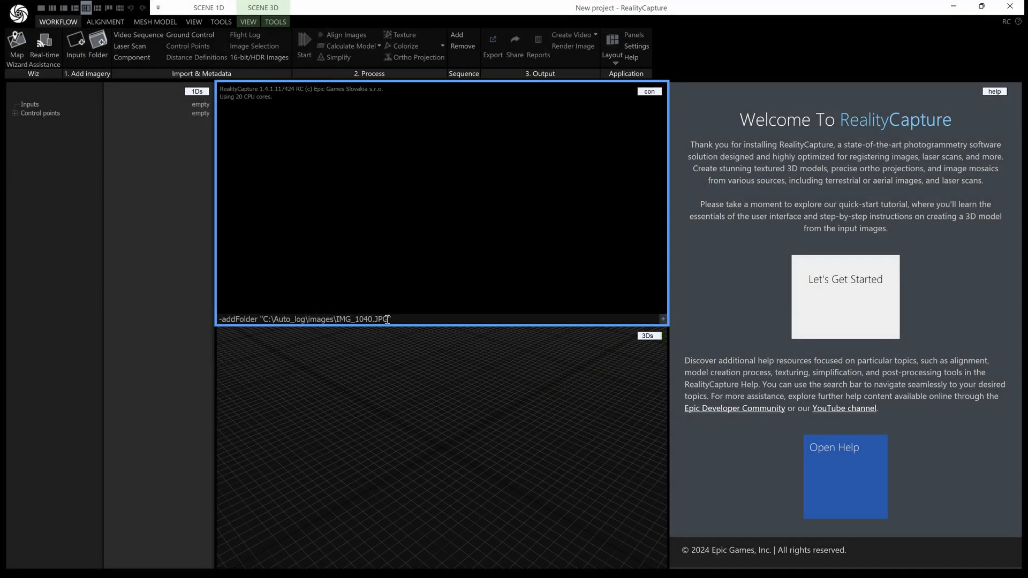
double_click(365, 320)
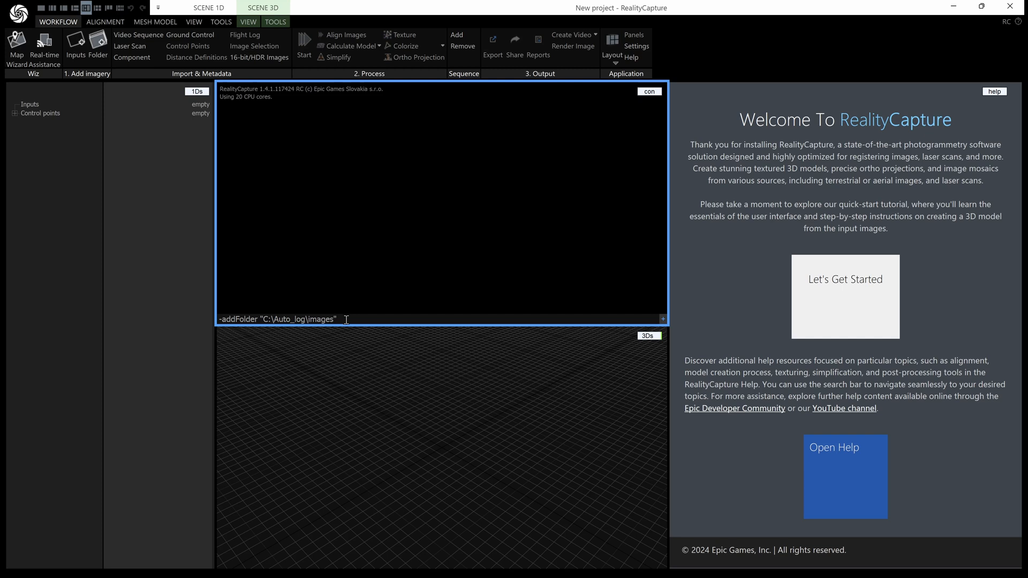
key(Return)
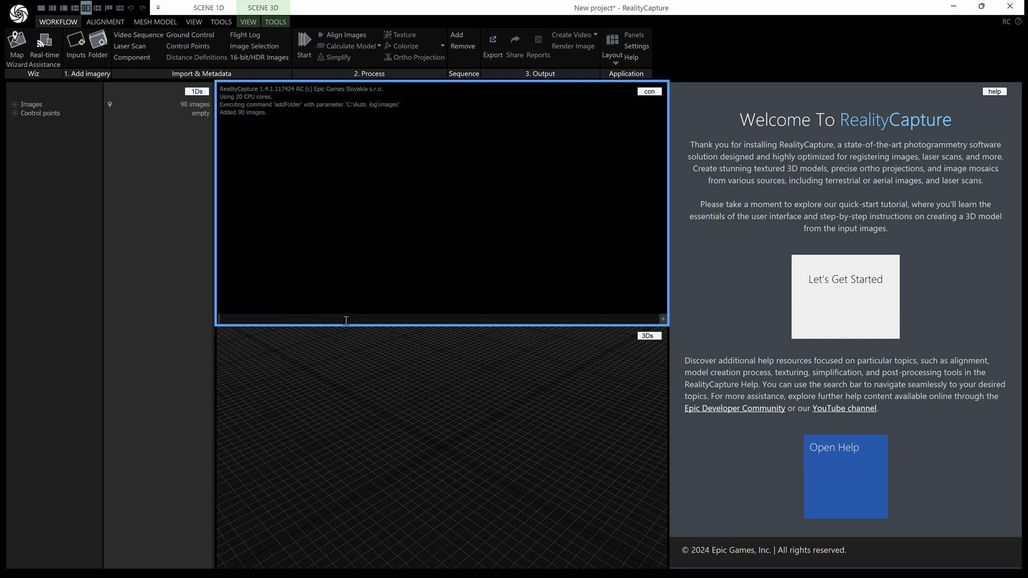
mouse_move(340, 318)
text(-addFolder "C:\Auto_log\images)
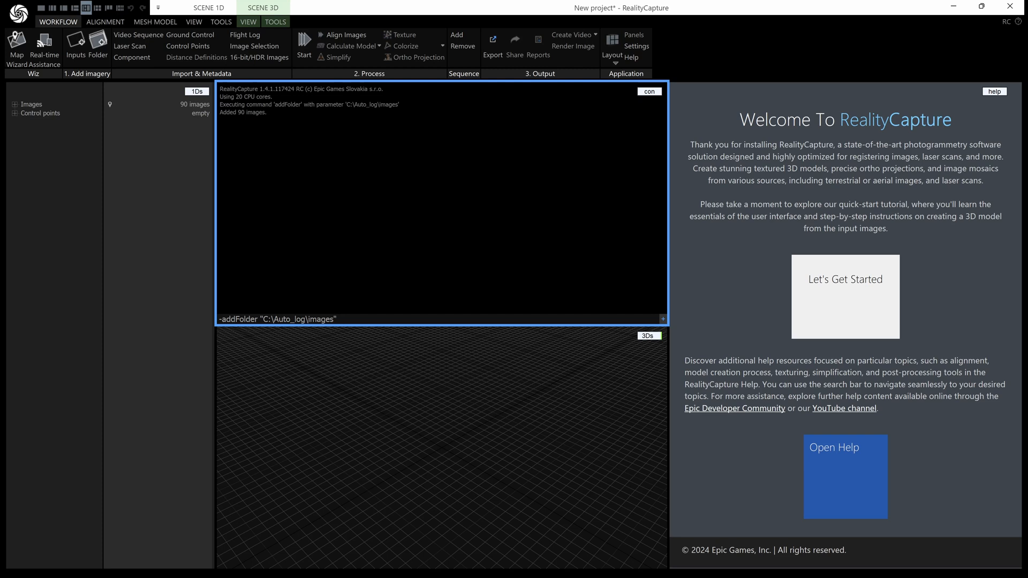
Append ' -align' after the folder path in the recalled addFolder command
text(-)
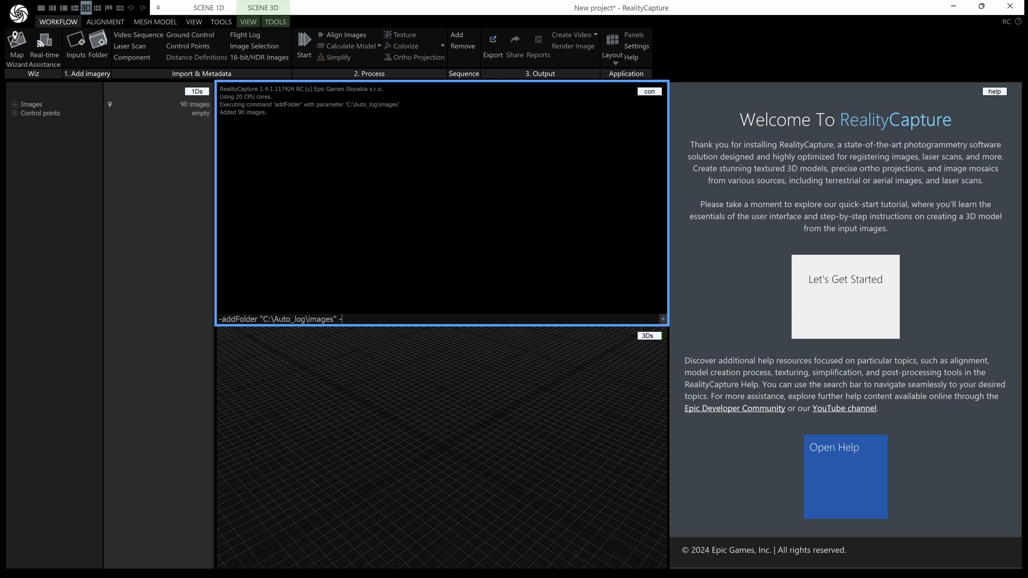
text(-align)
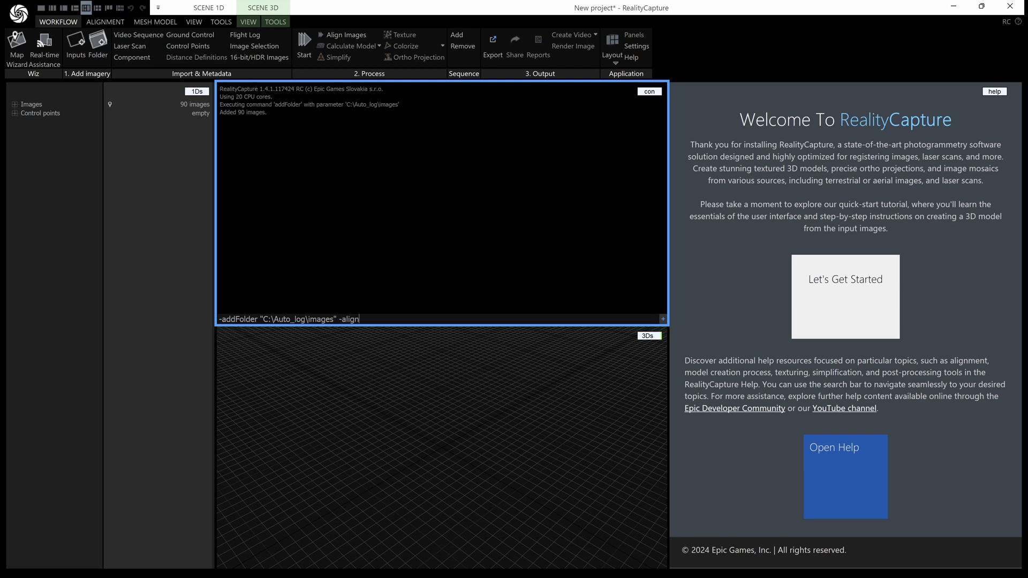
mouse_move(370, 321)
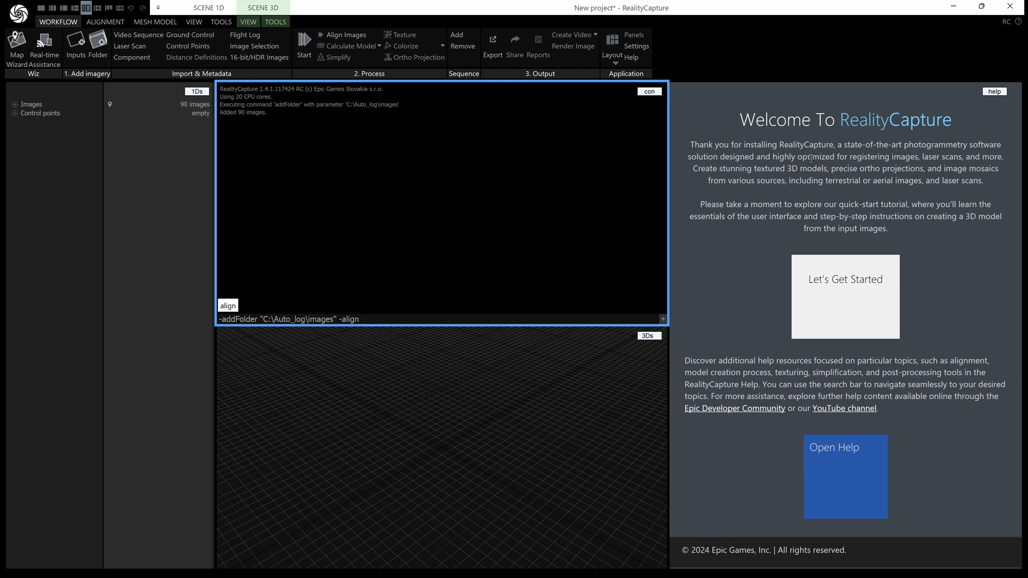
Open the help, search for 'cli', and go to 'List of All CLI Commands'
click(994, 91)
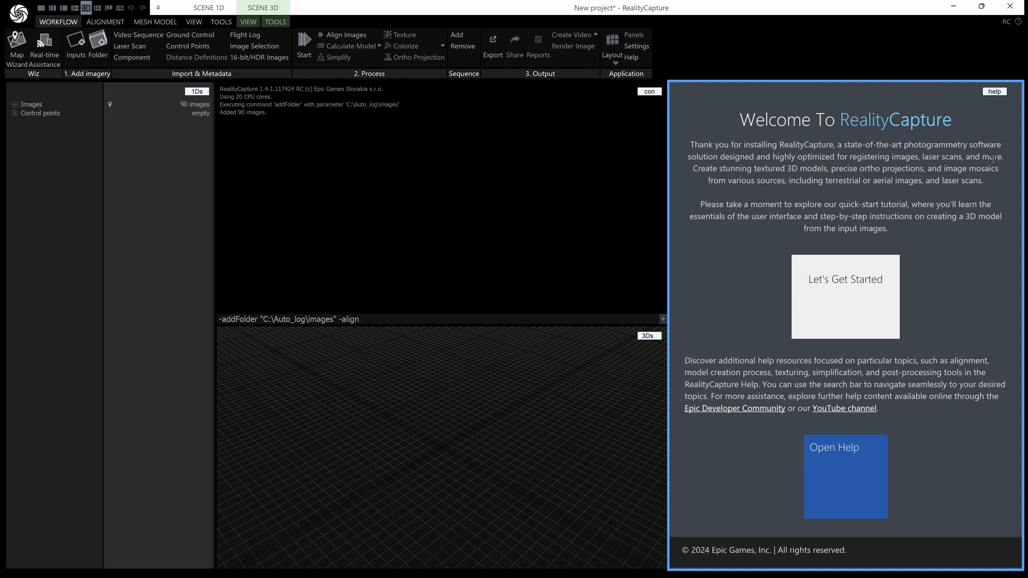
click(845, 477)
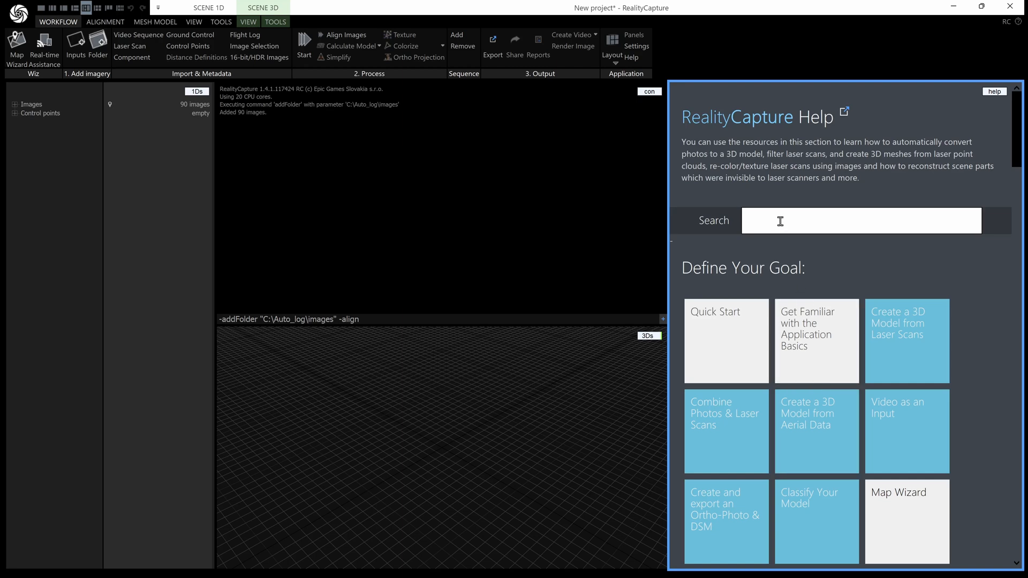
text(cli)
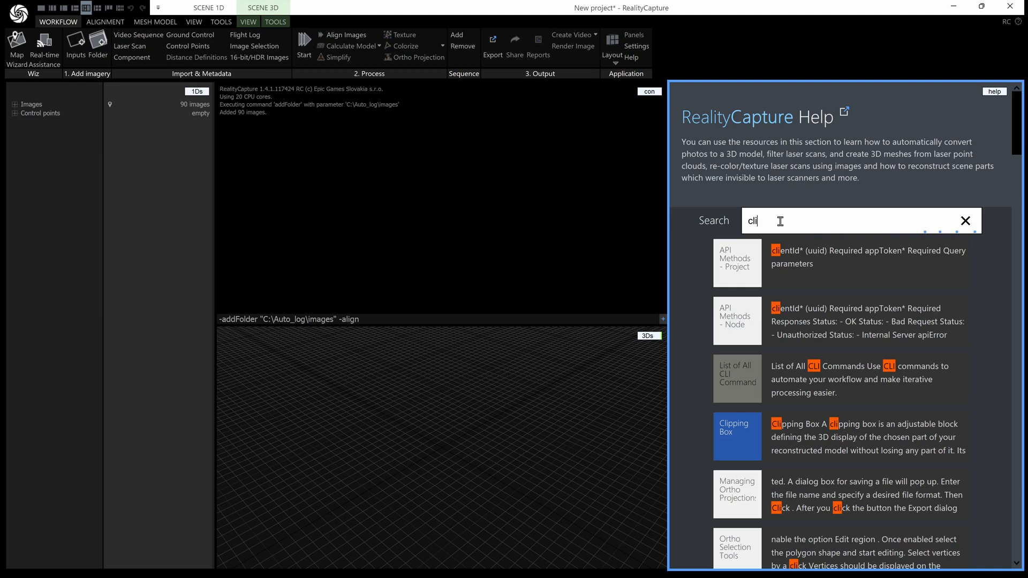
mouse_move(738, 392)
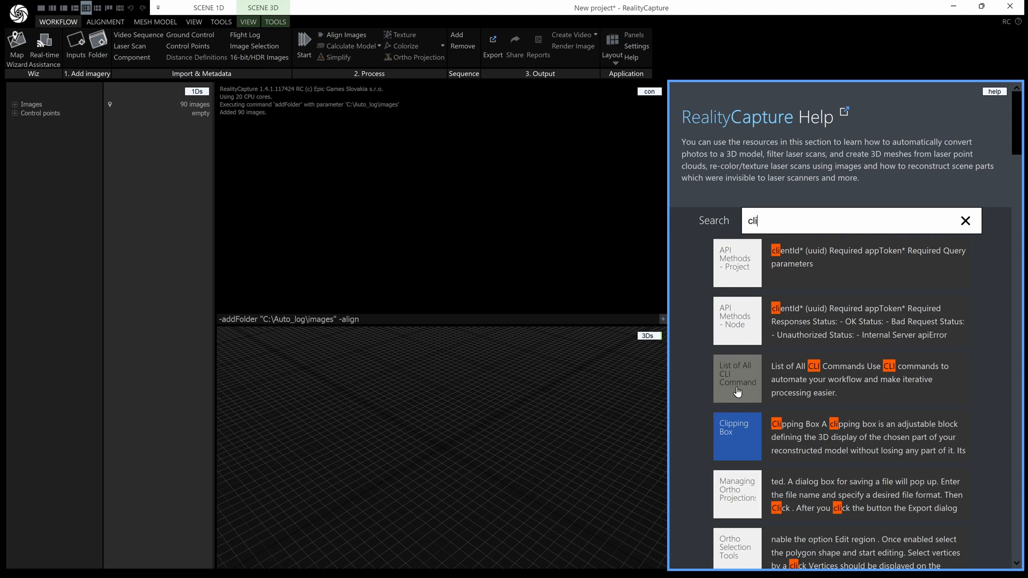
click(737, 379)
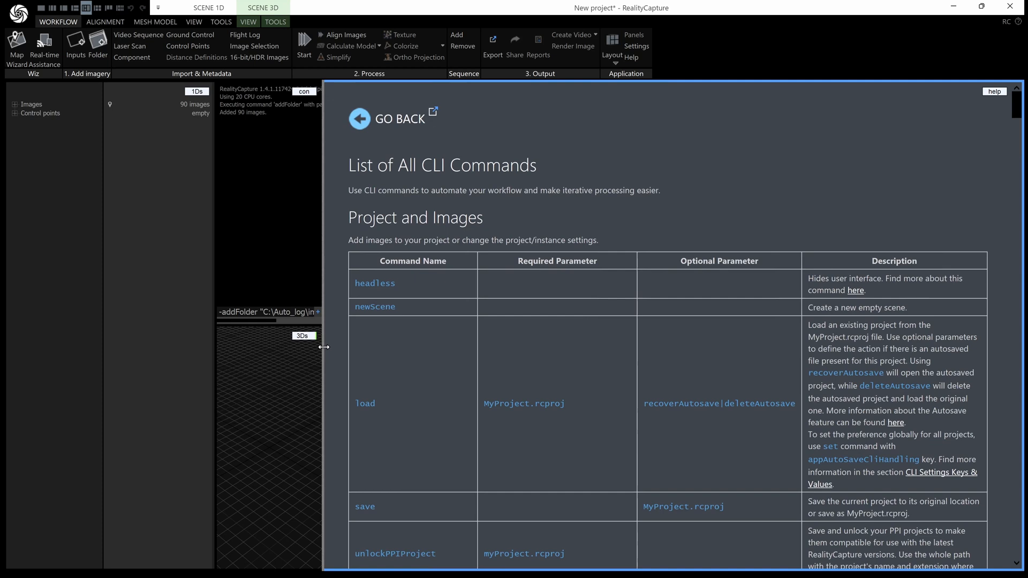
mouse_move(786, 204)
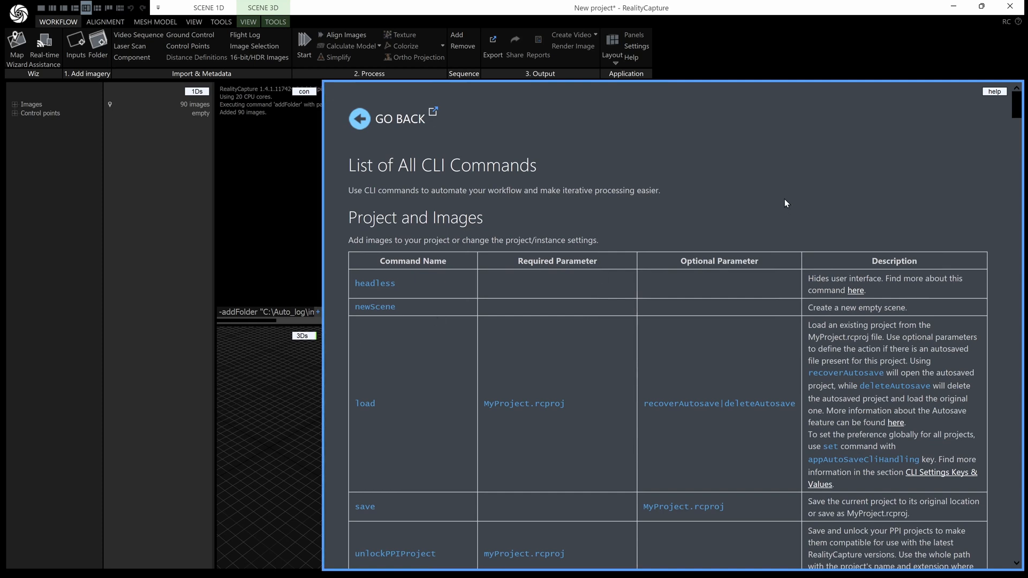
Find 'mesh' on the CLI commands page, stepping through matches to the calculate model commands
key(ctrl+f)
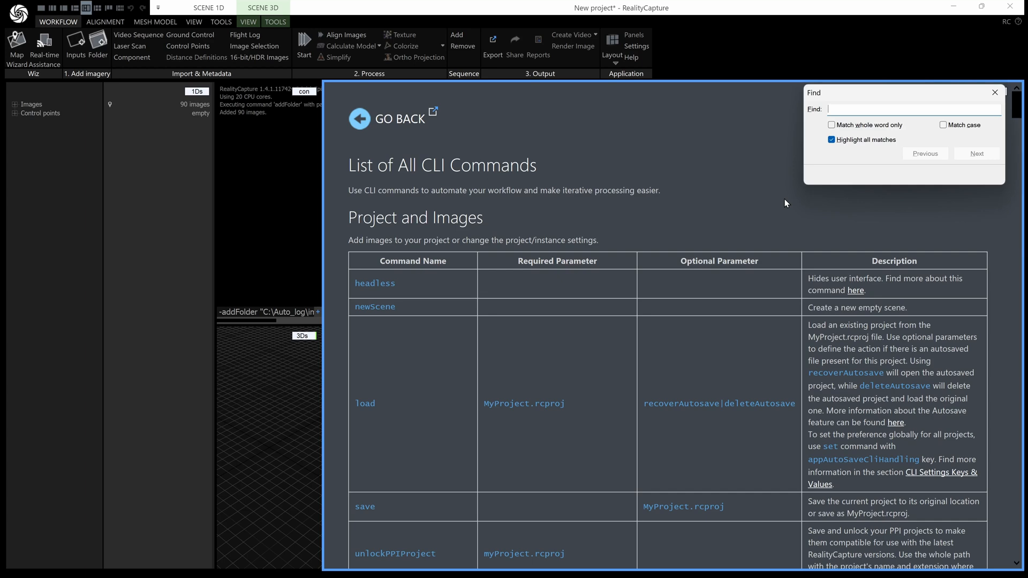
text(mesh)
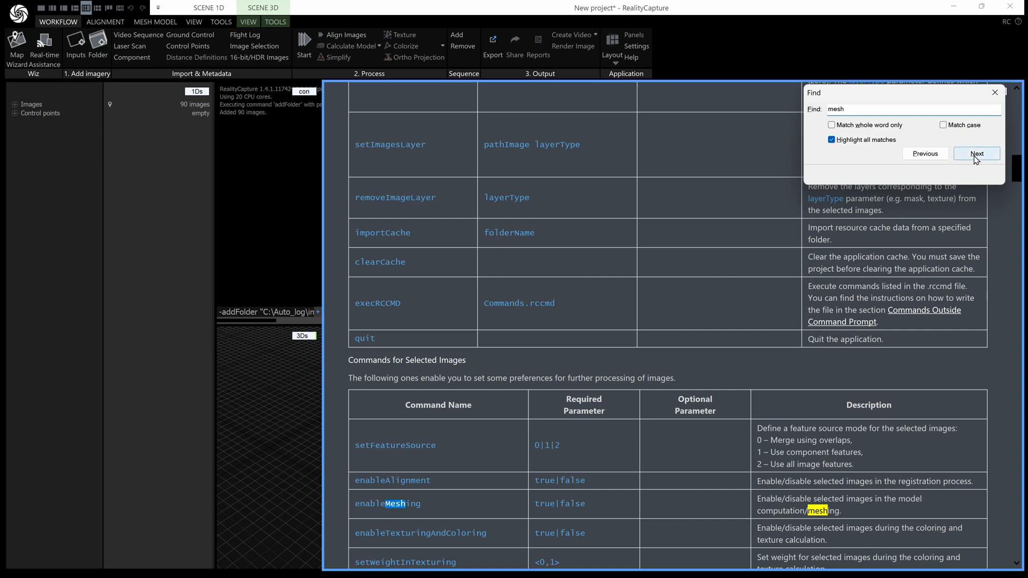
click(976, 153)
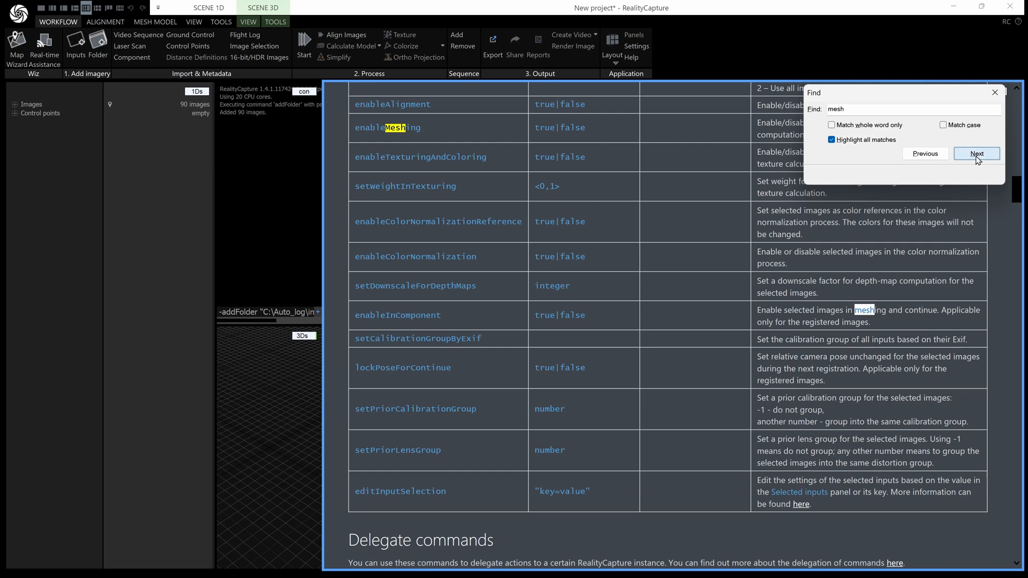
click(977, 154)
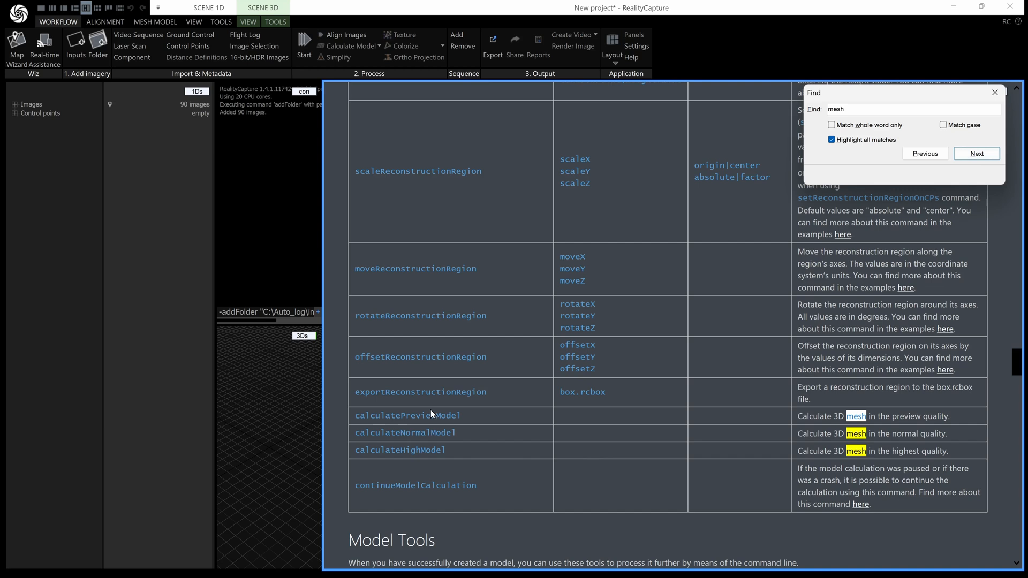
mouse_move(455, 444)
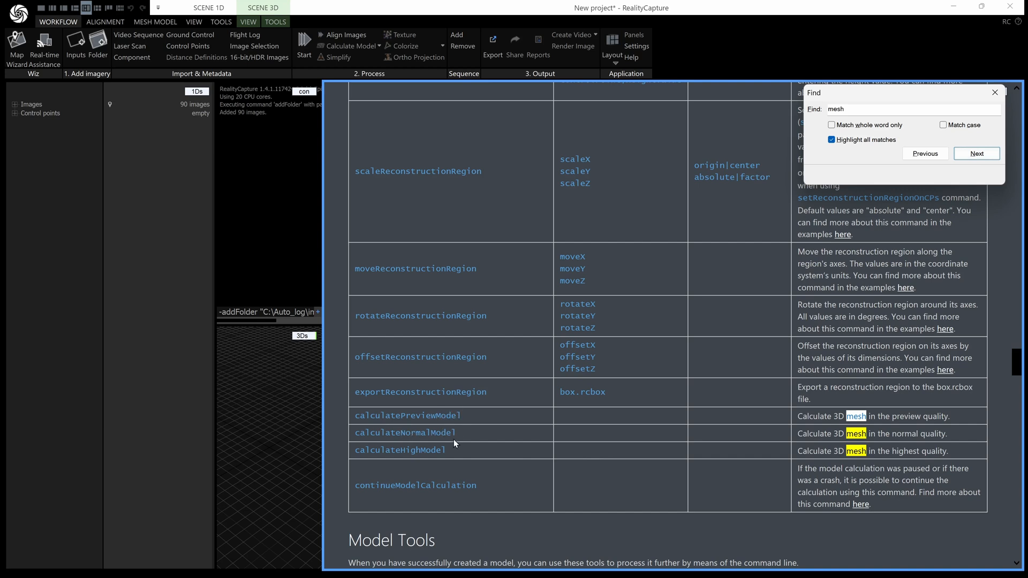
mouse_move(324, 137)
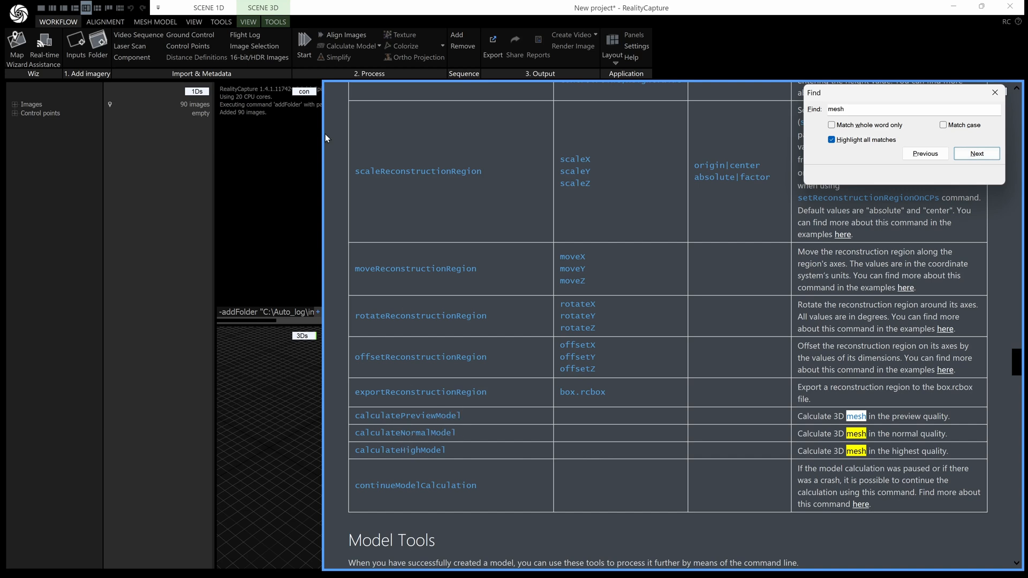
Pick out calculateNormalModel in the help and bring the console command line into view
click(156, 22)
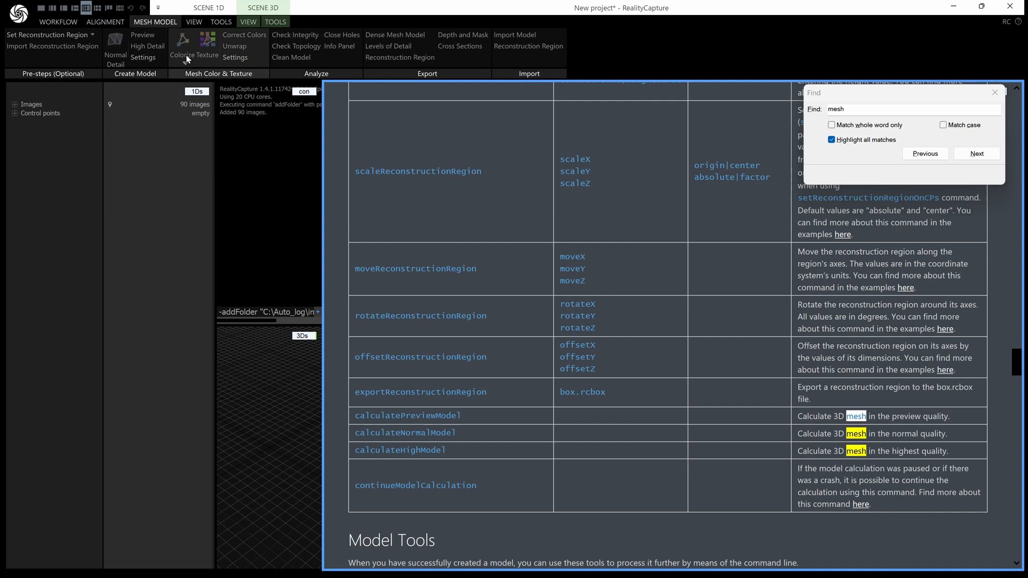
mouse_move(143, 67)
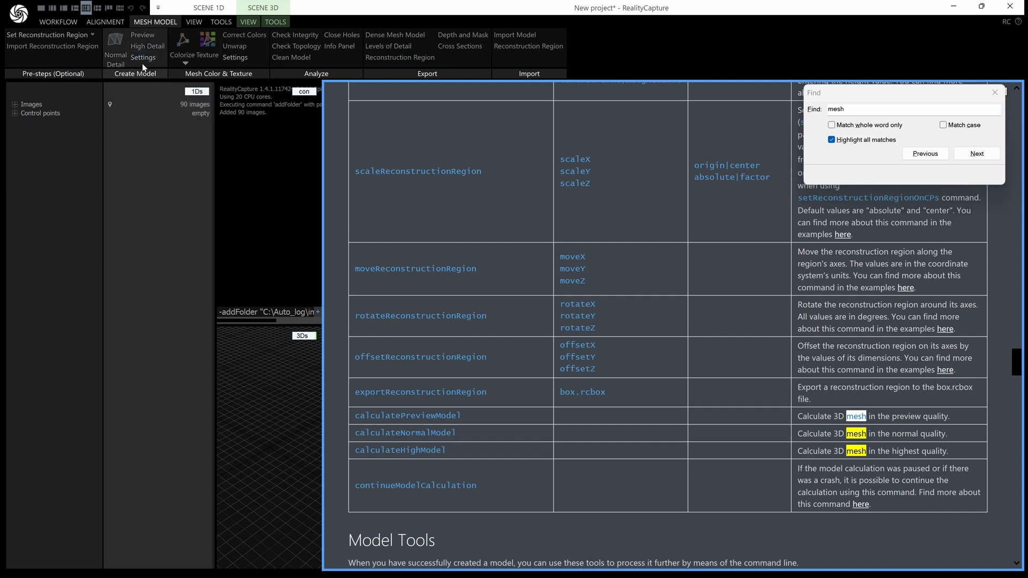
mouse_move(679, 353)
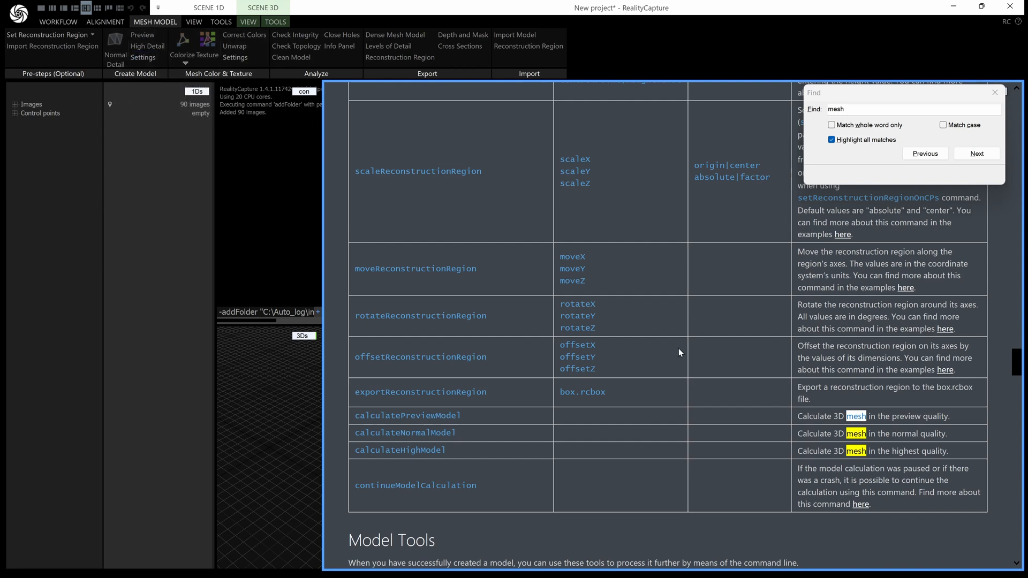
mouse_move(456, 438)
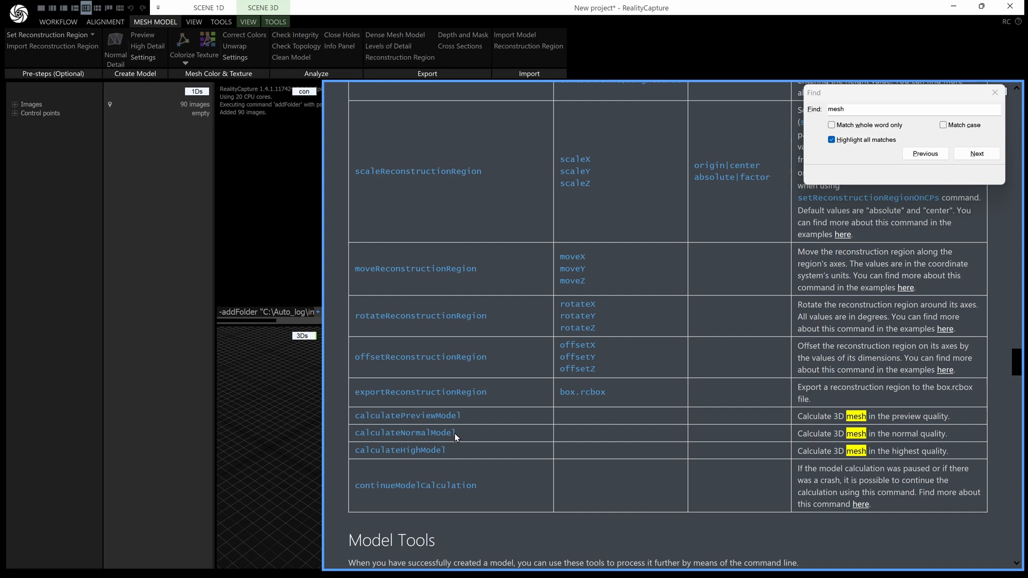
double_click(405, 433)
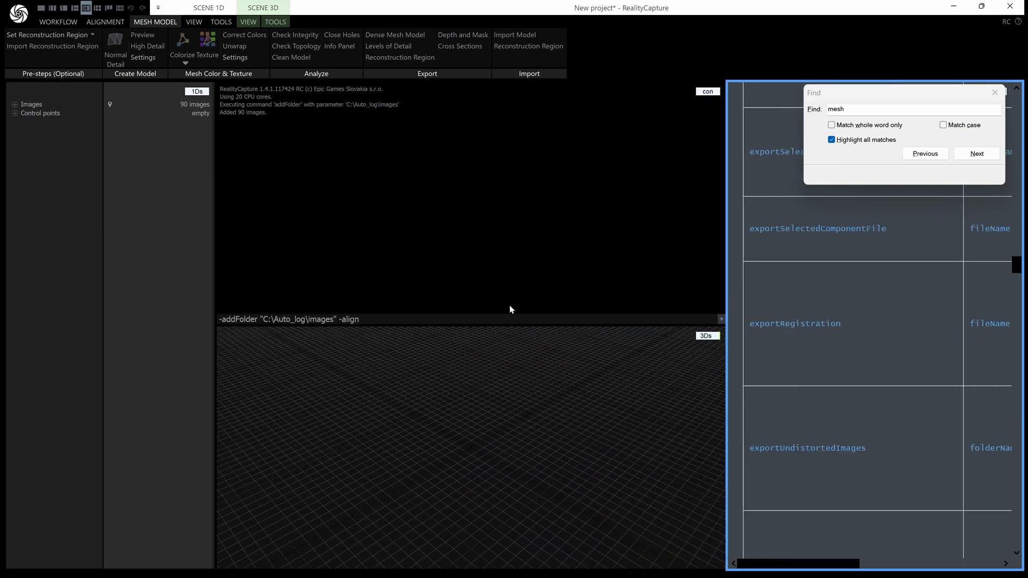
Chain -calculateNormalModel after -align in the console command and begin typing -calculate
click(419, 321)
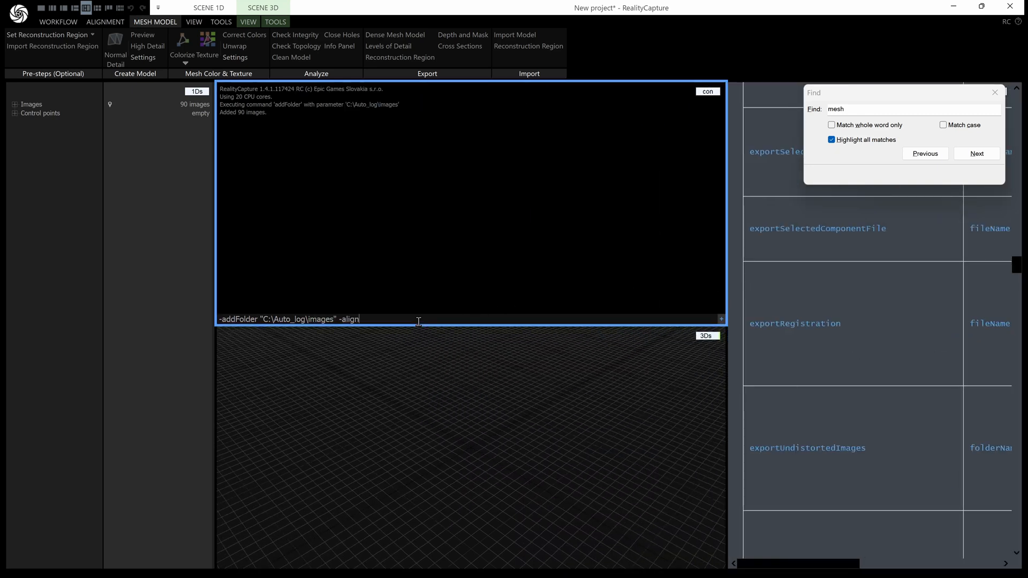
text(calculateNormalModel)
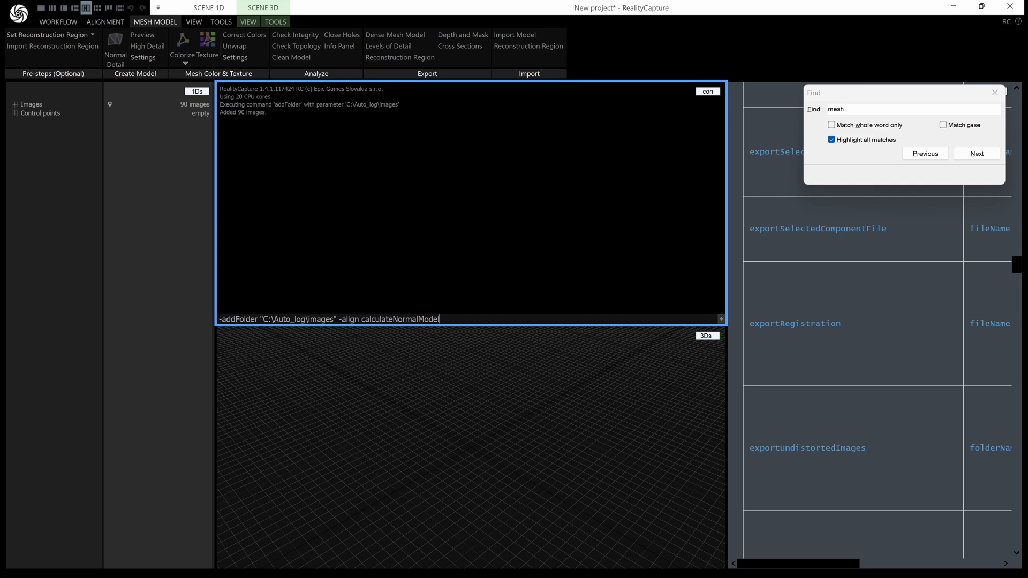
text(-)
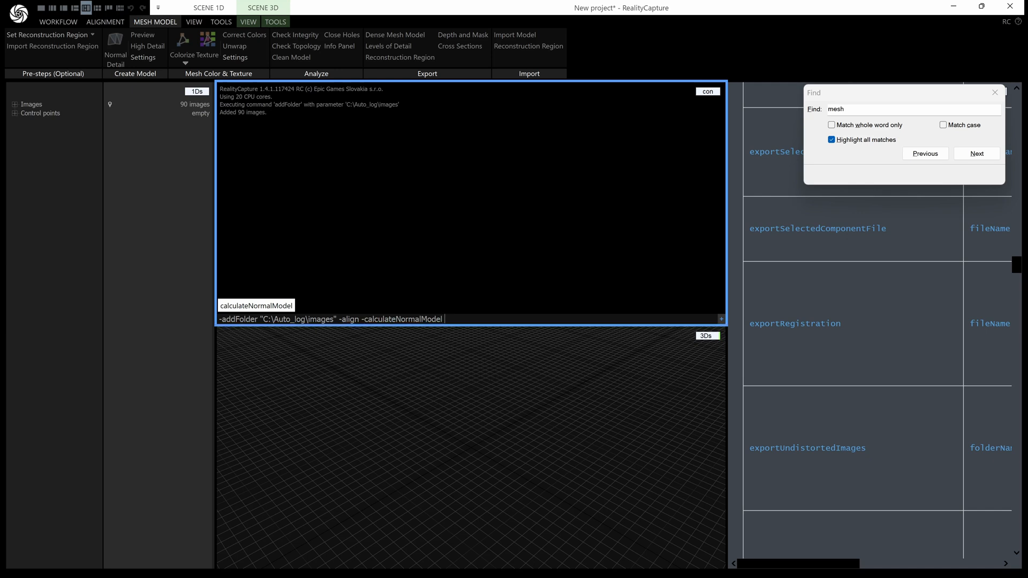
text(-ca)
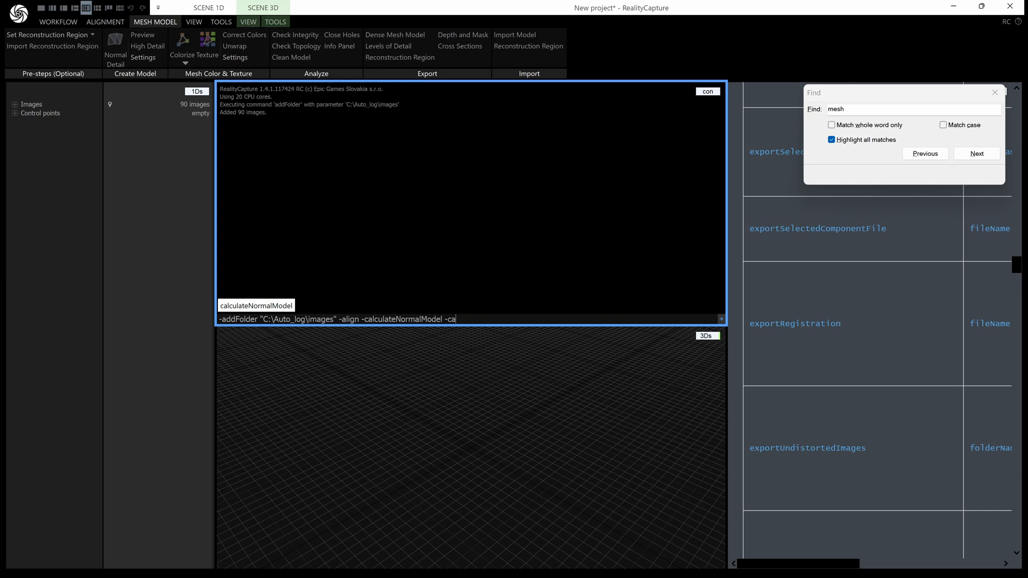
text(lculate)
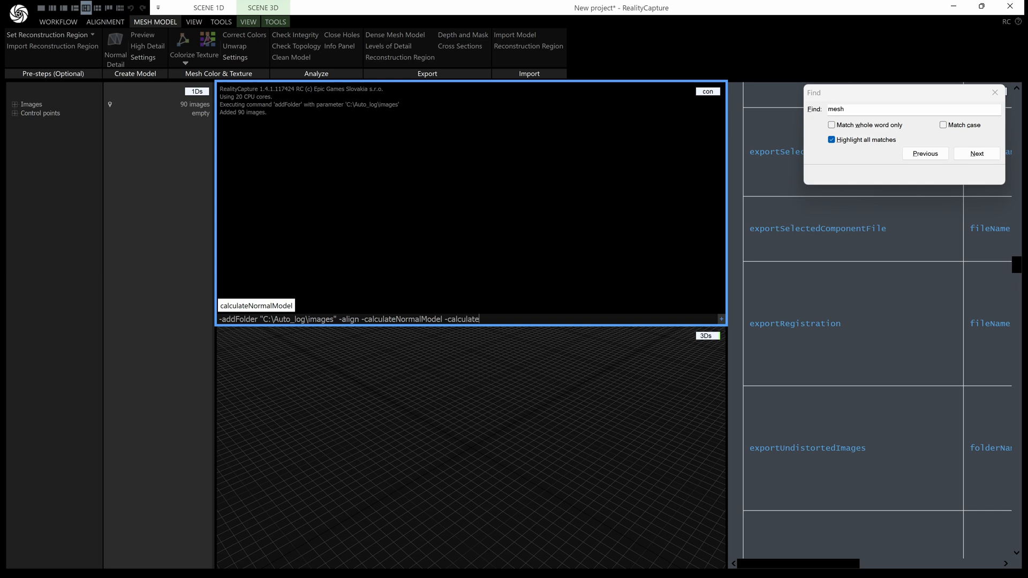
Complete -calculateTexture in the console and search the help for 'texture' to reach calculateTexture
text(T)
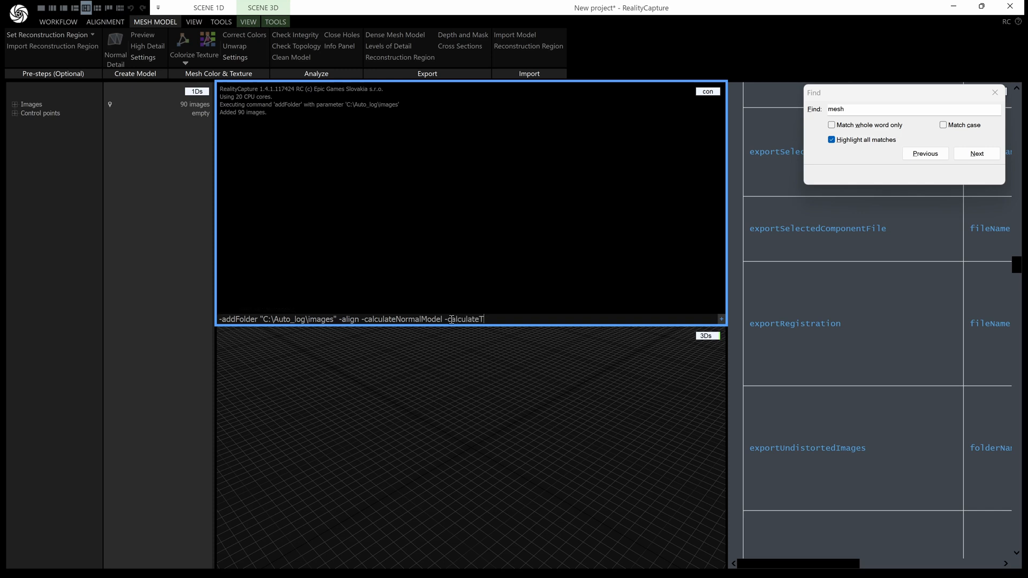
text(exture)
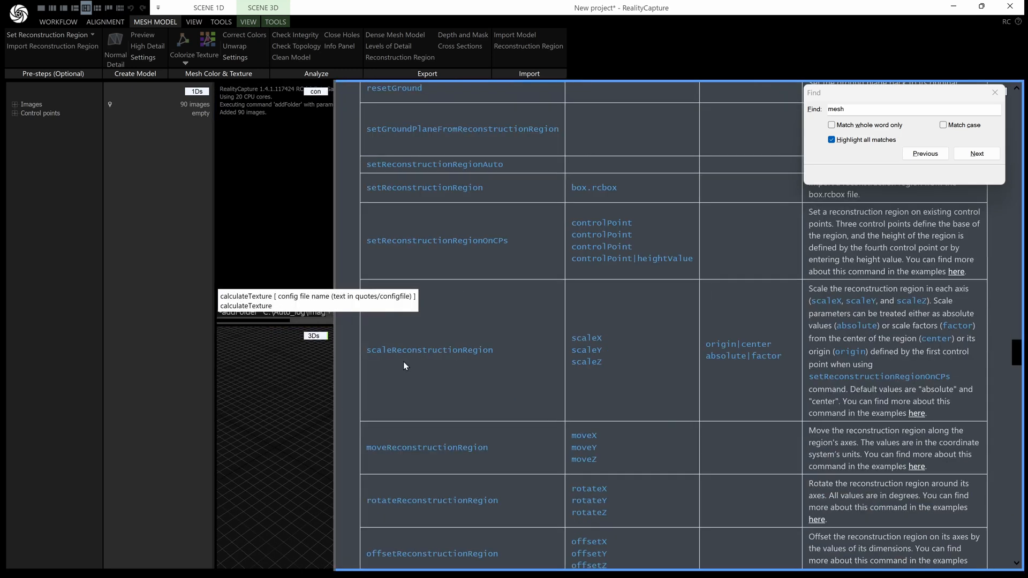
scroll(down, 3)
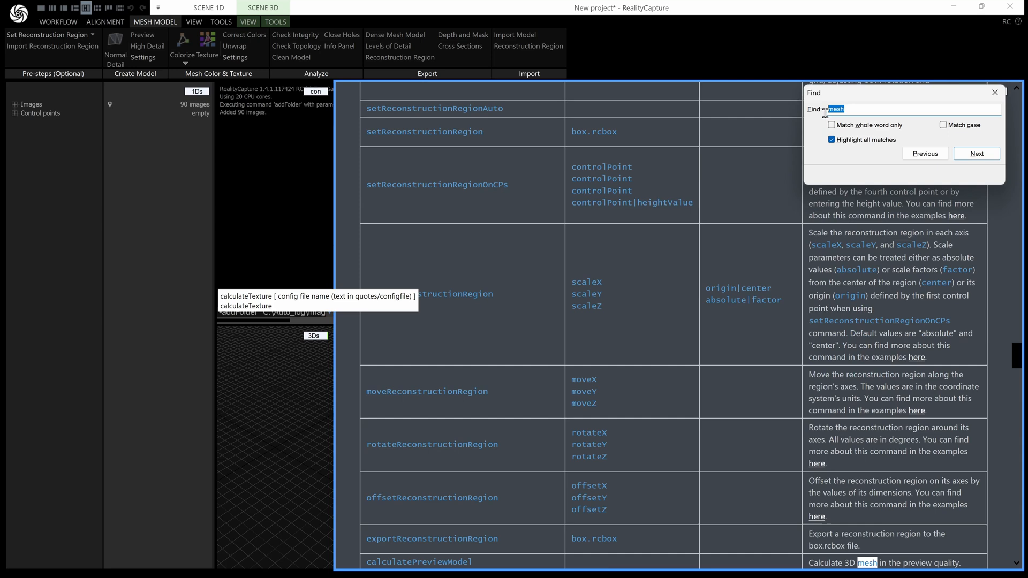
text(textu)
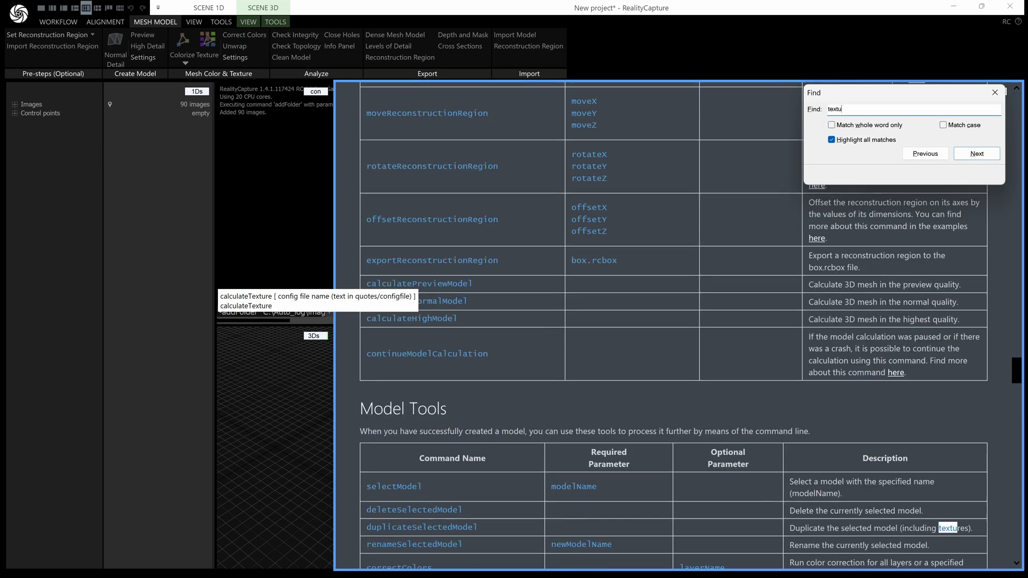
click(976, 154)
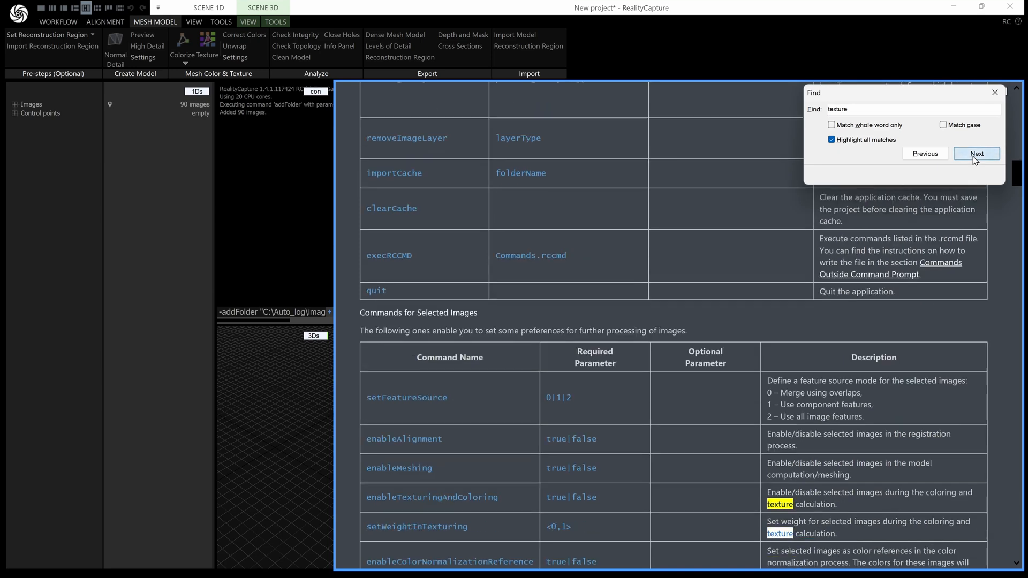
click(976, 154)
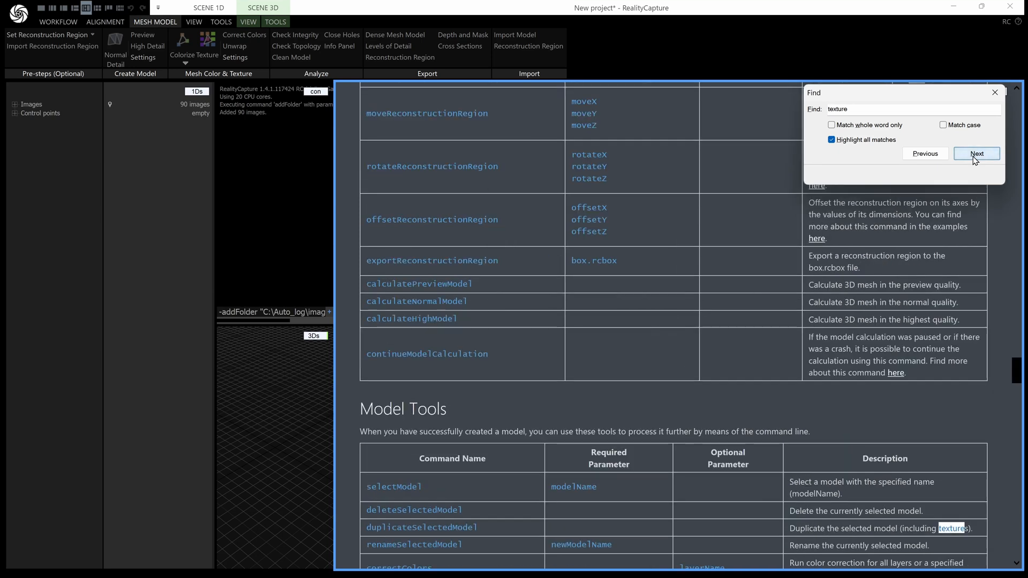
click(976, 154)
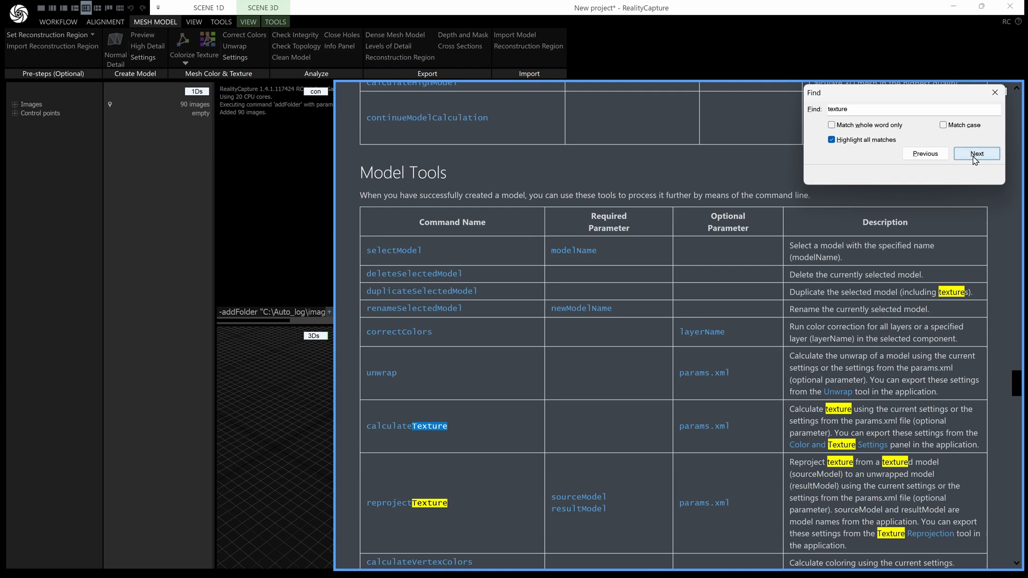
mouse_move(643, 489)
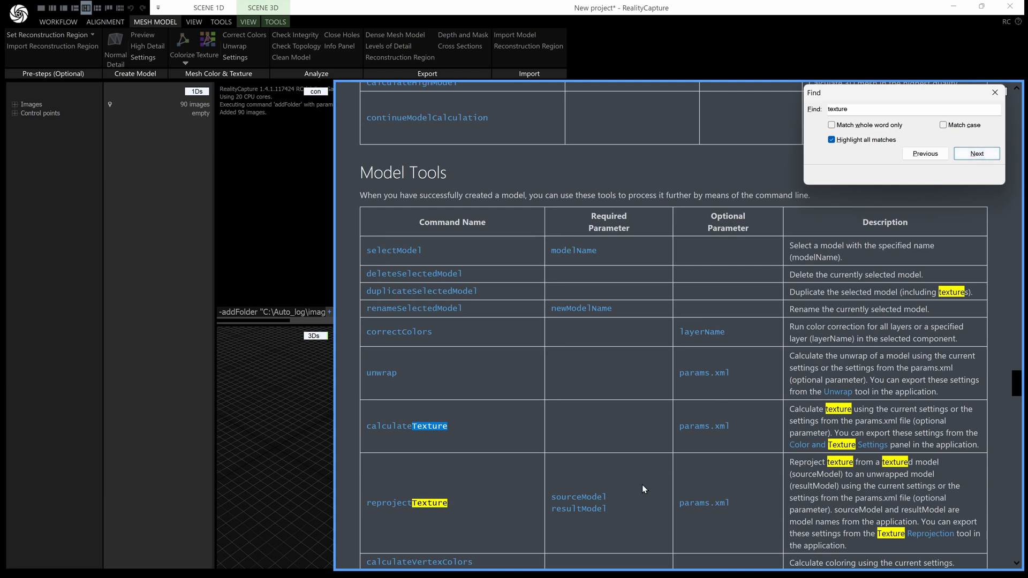
mouse_move(600, 226)
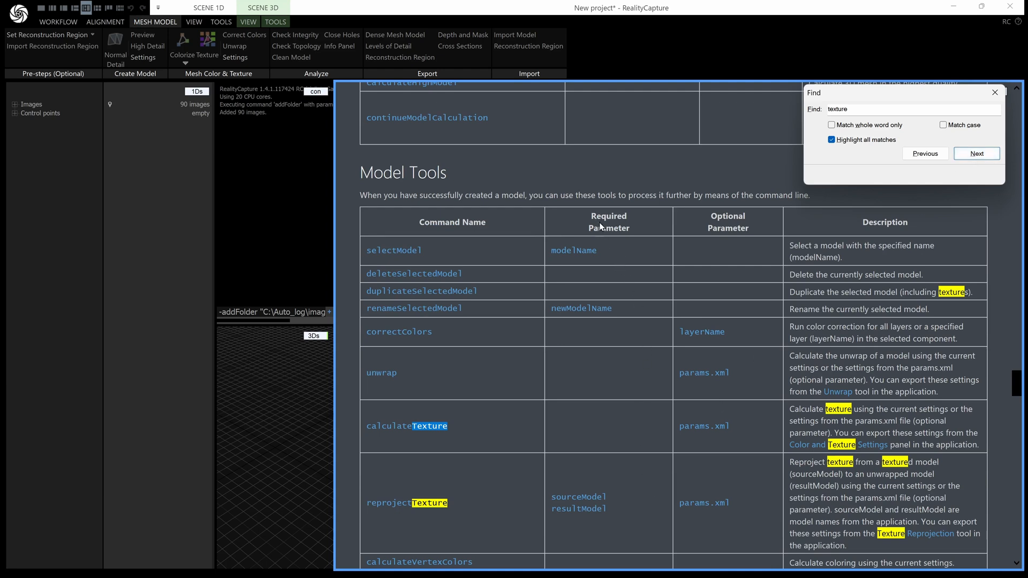
mouse_move(474, 445)
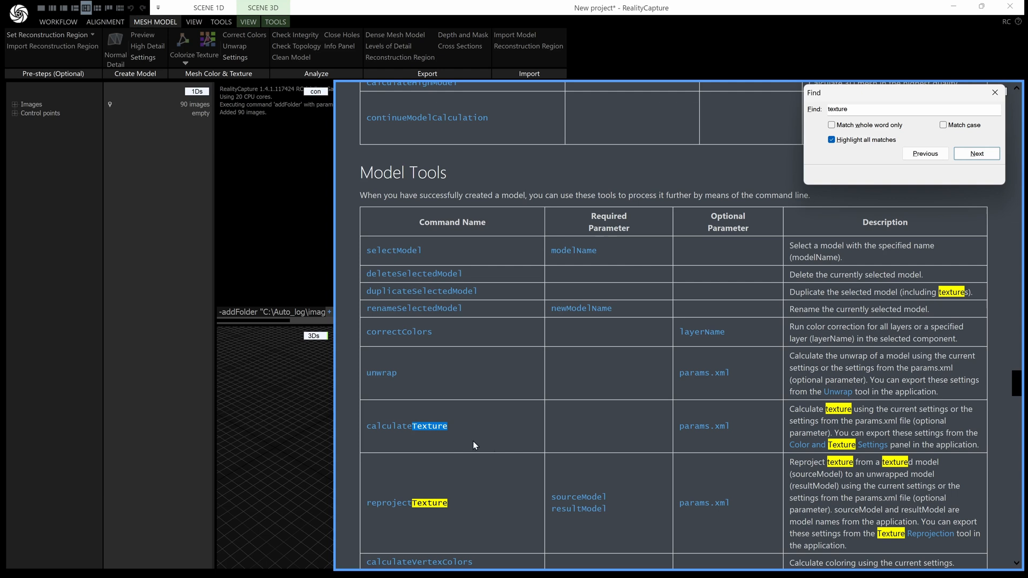
mouse_move(751, 224)
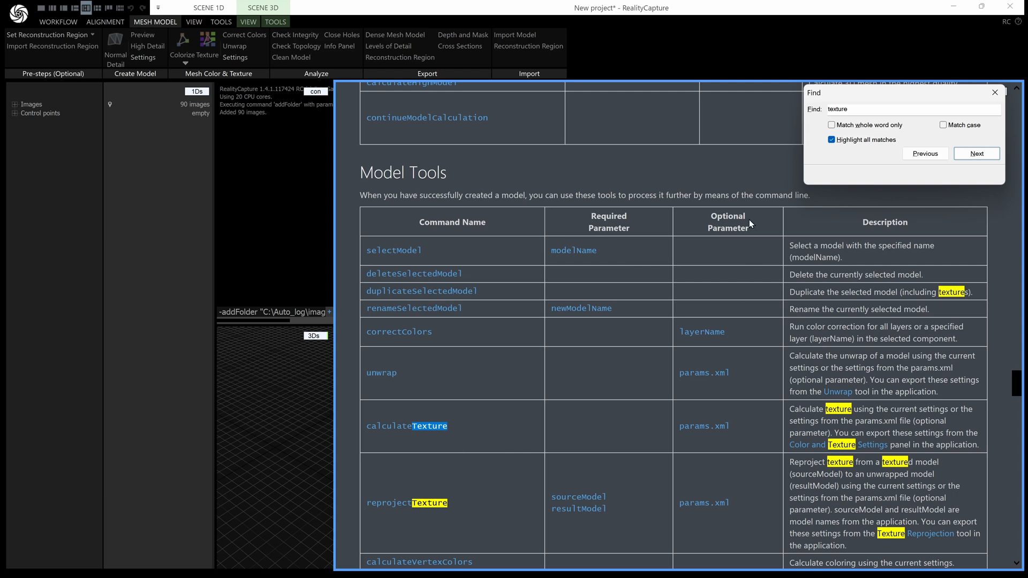
mouse_move(721, 427)
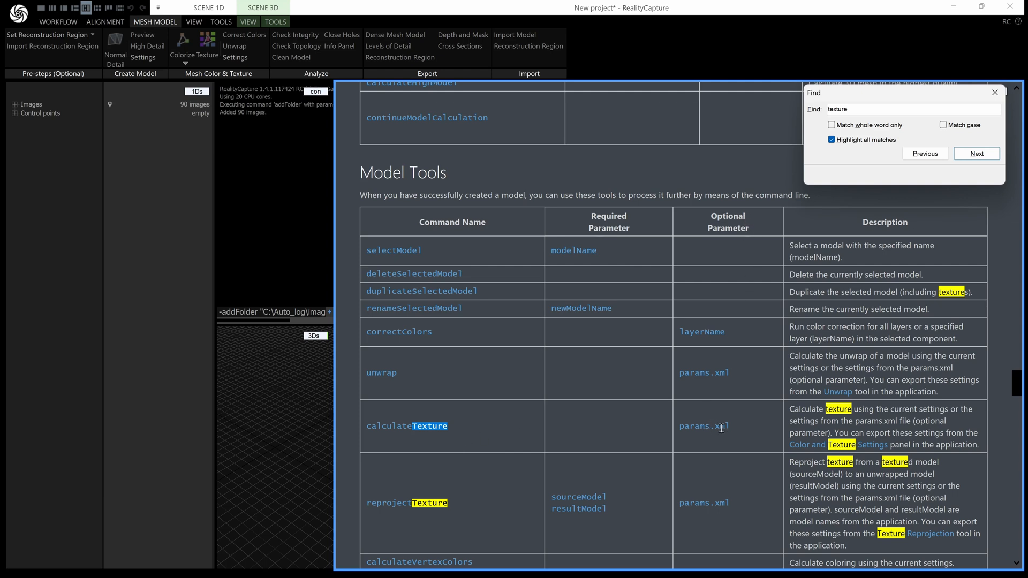
mouse_move(736, 432)
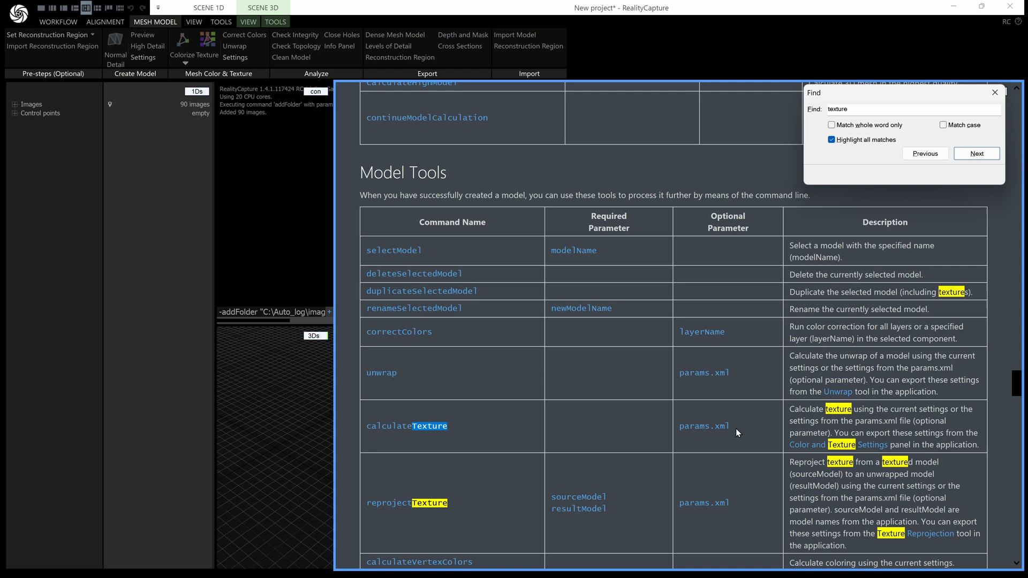
mouse_move(339, 374)
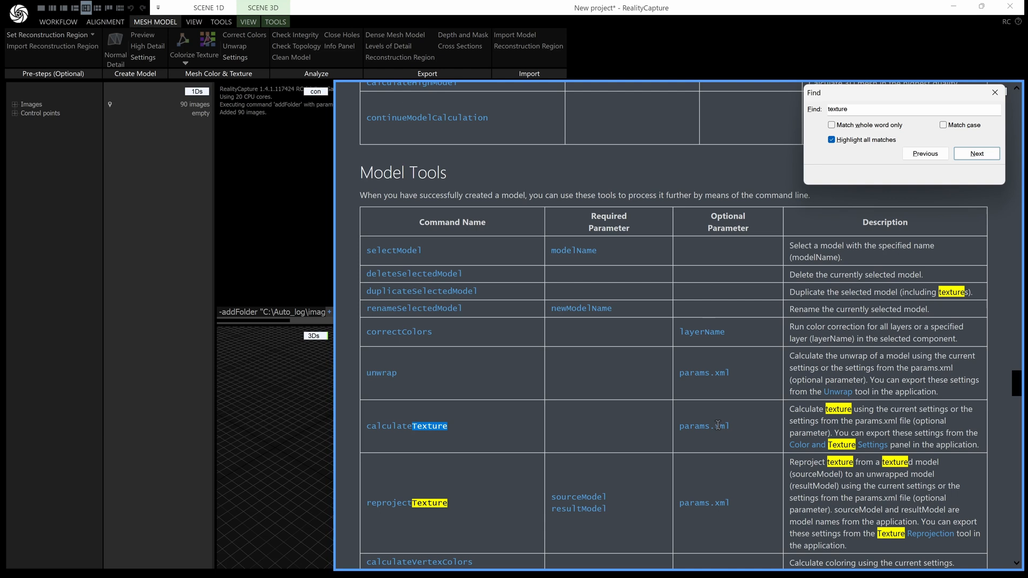
mouse_move(639, 365)
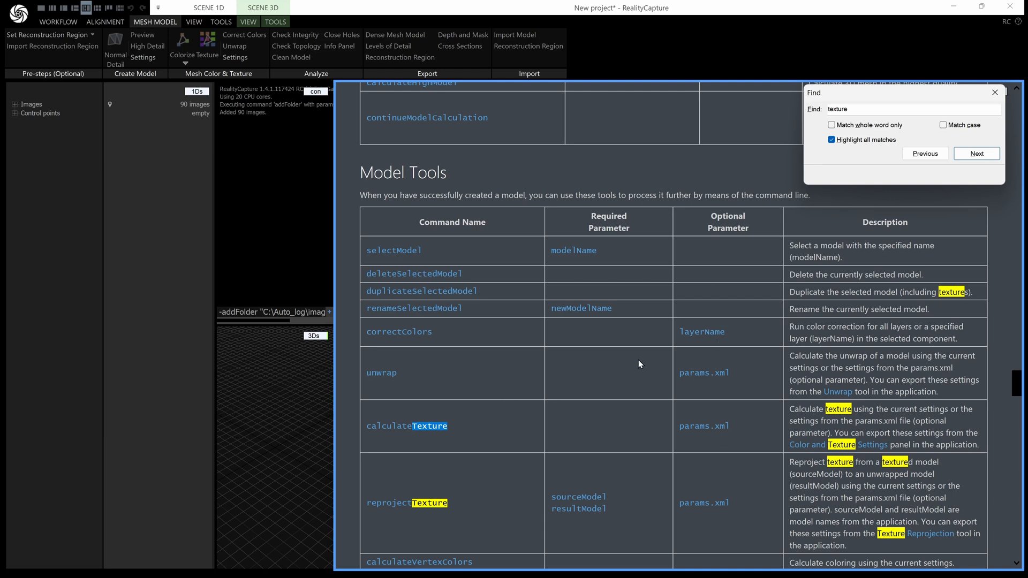
mouse_move(708, 444)
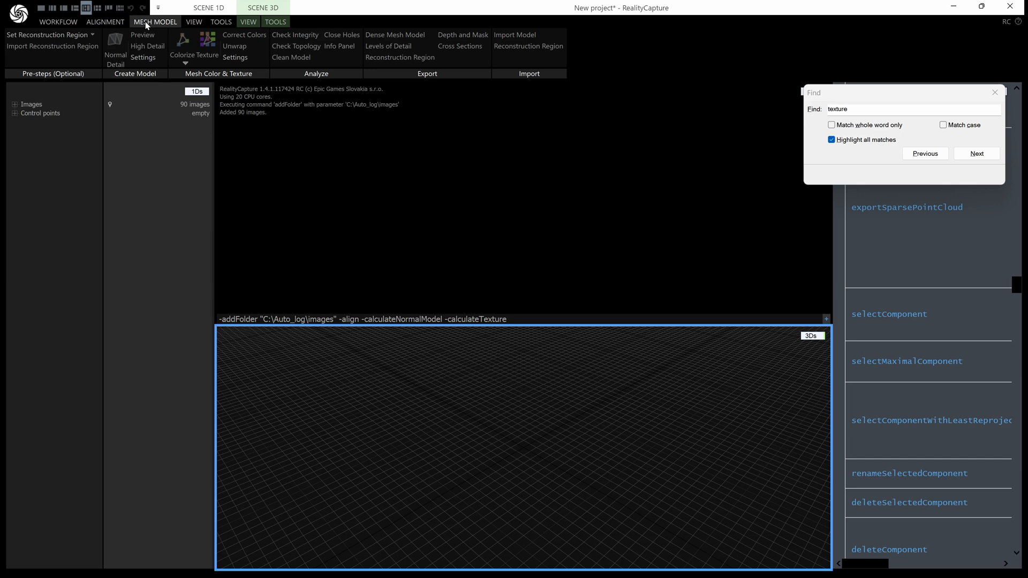
Set Mesh Color & Texture maximum texture resolution to 2048 x 2048 and start saving settings
click(236, 57)
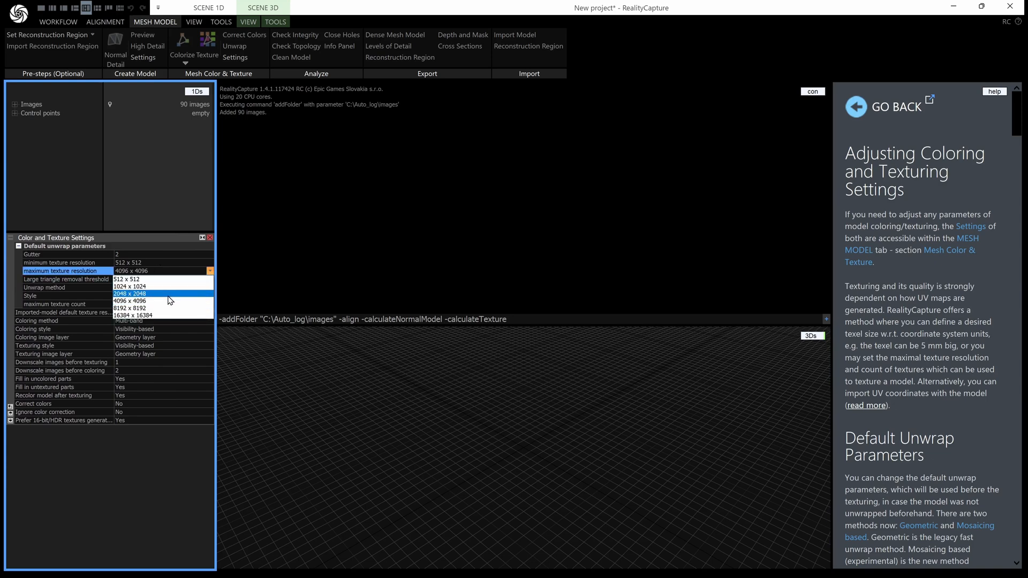
click(130, 307)
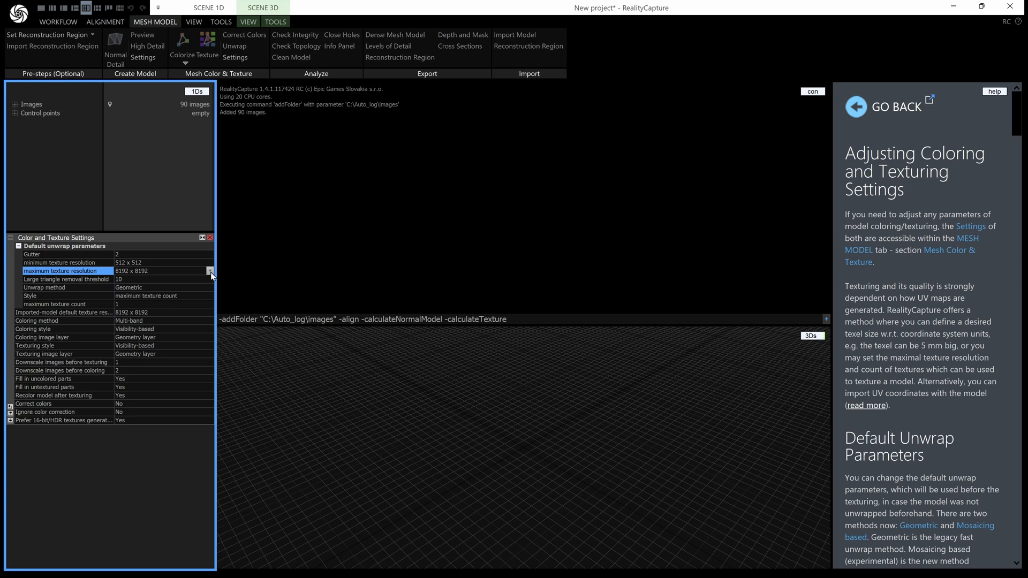
click(209, 271)
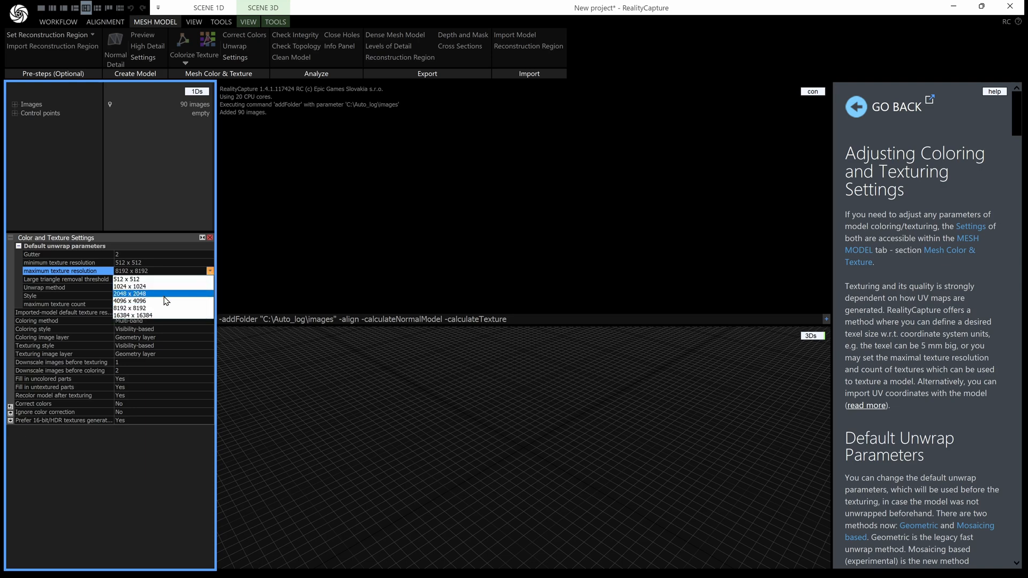
click(129, 293)
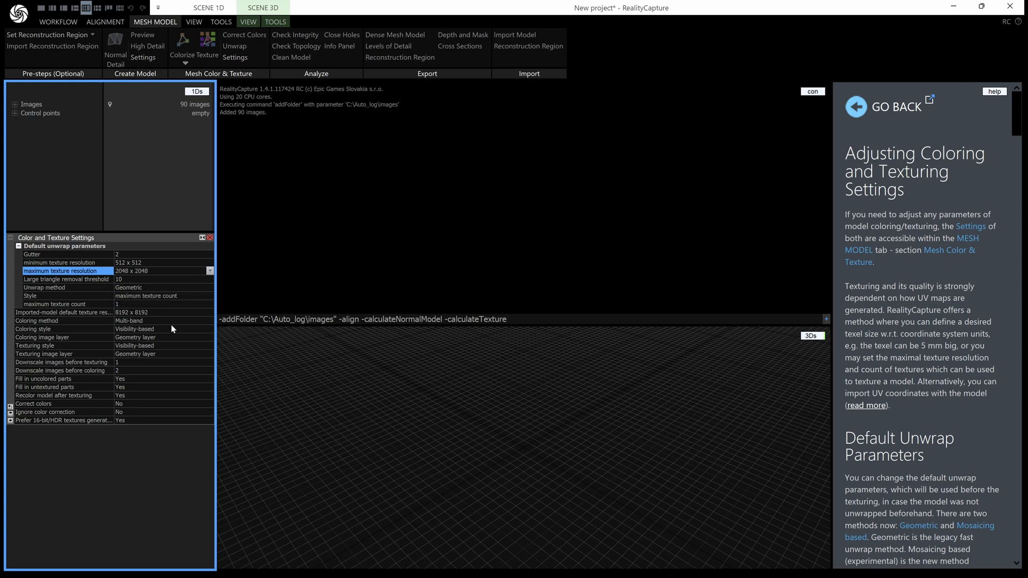
mouse_move(186, 343)
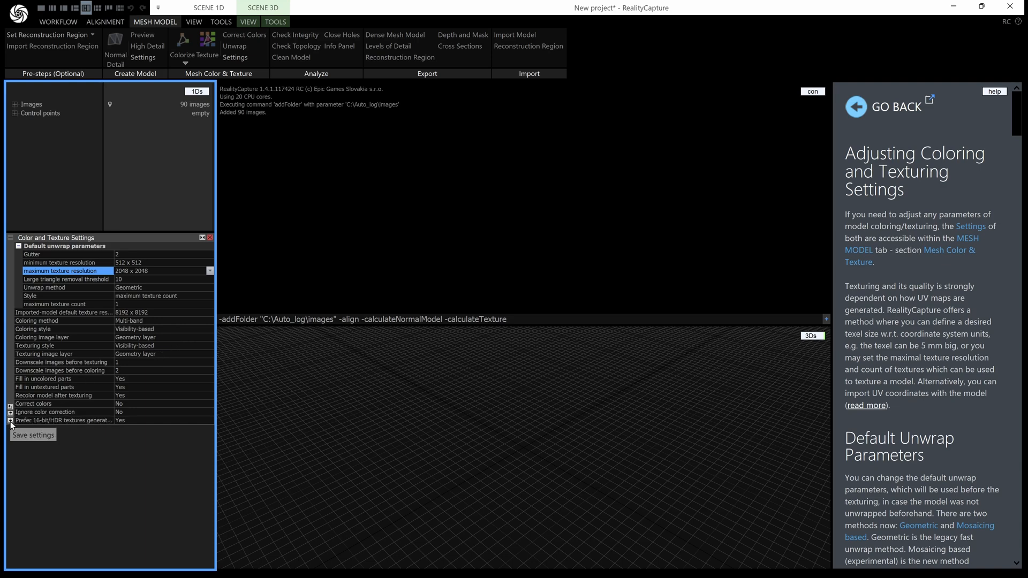
click(33, 435)
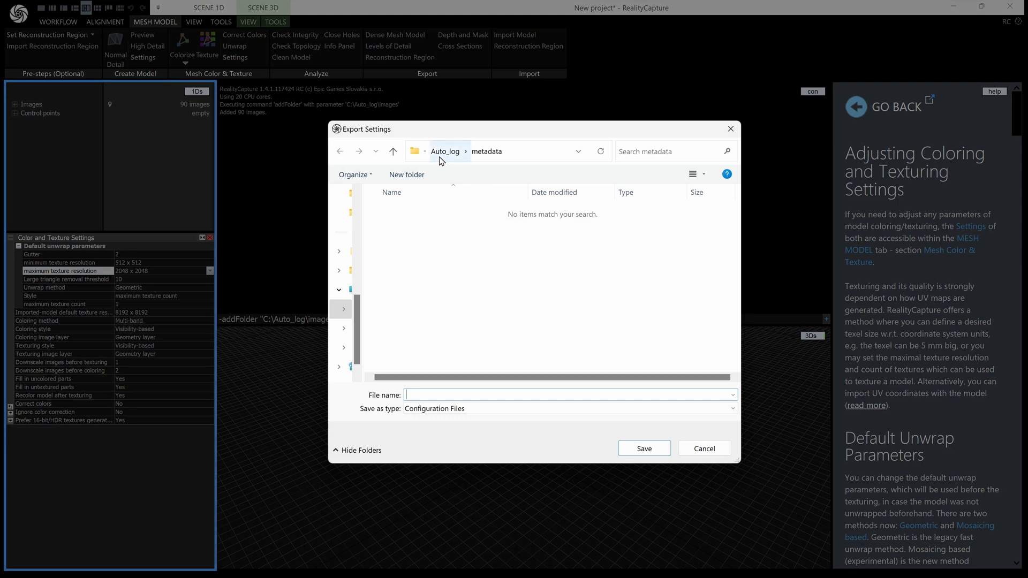
mouse_move(461, 186)
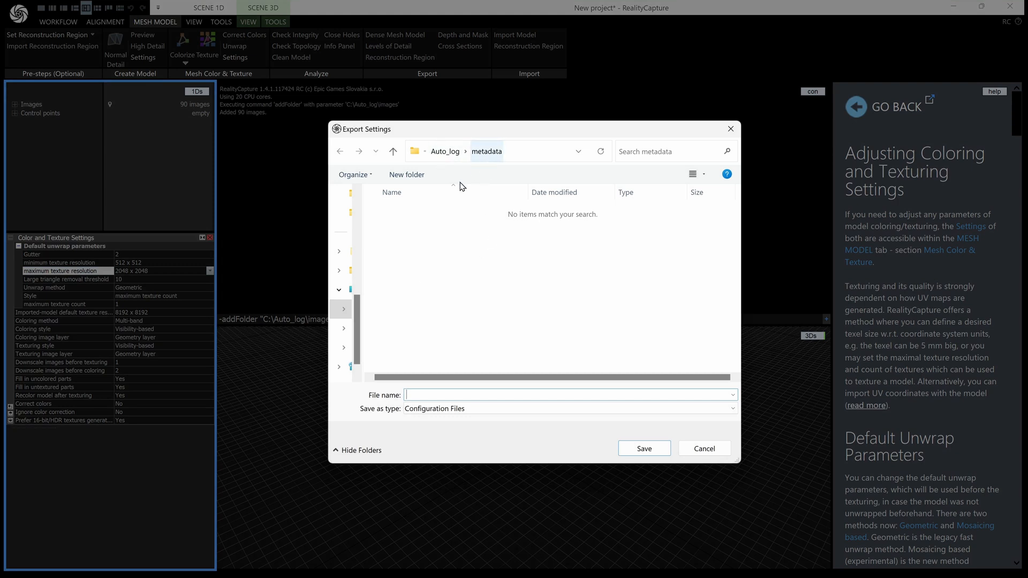
mouse_move(468, 253)
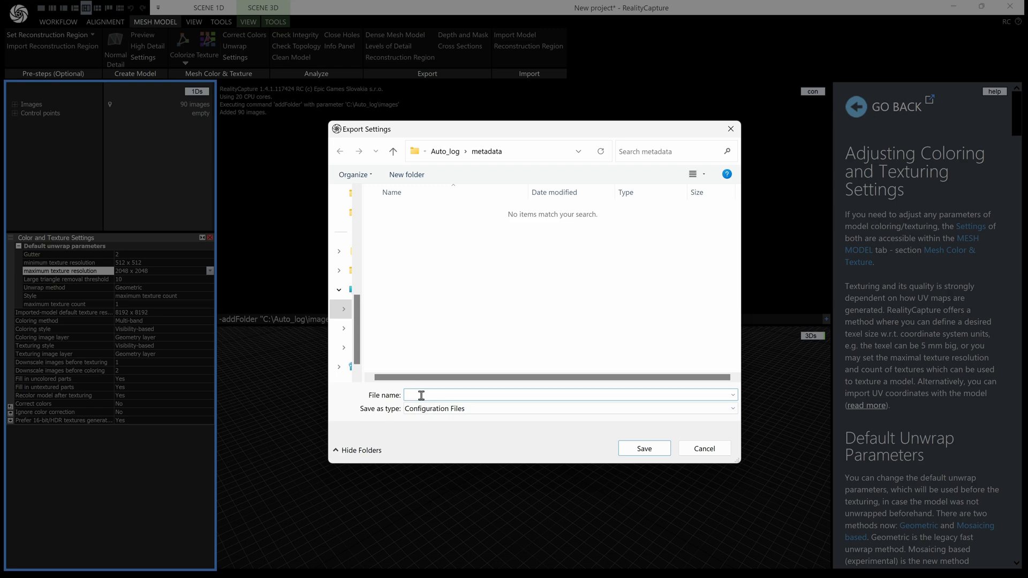
Export the texturing settings as 'logTex' into the Auto_log metadata folder
text(log)
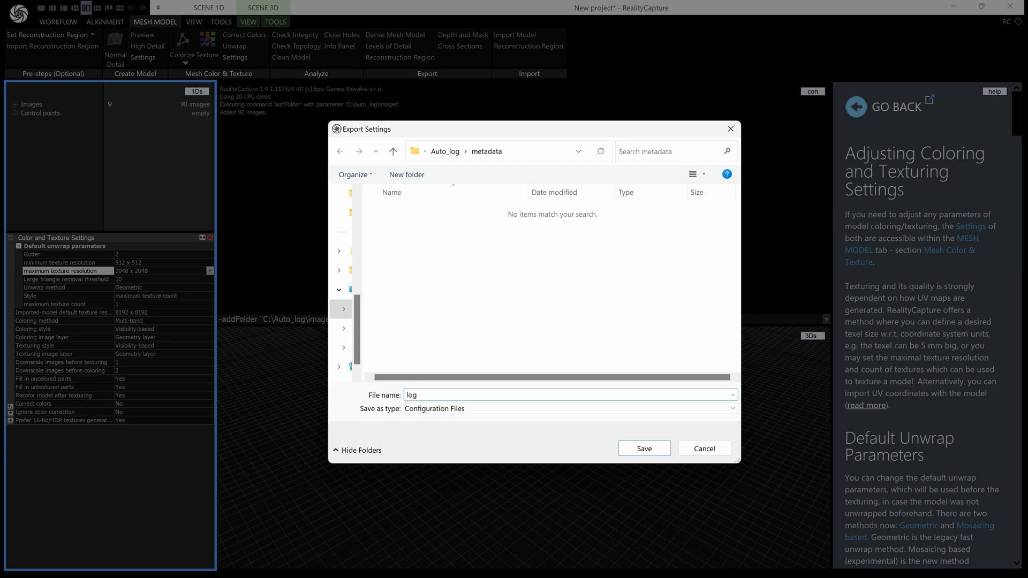
text(Tex)
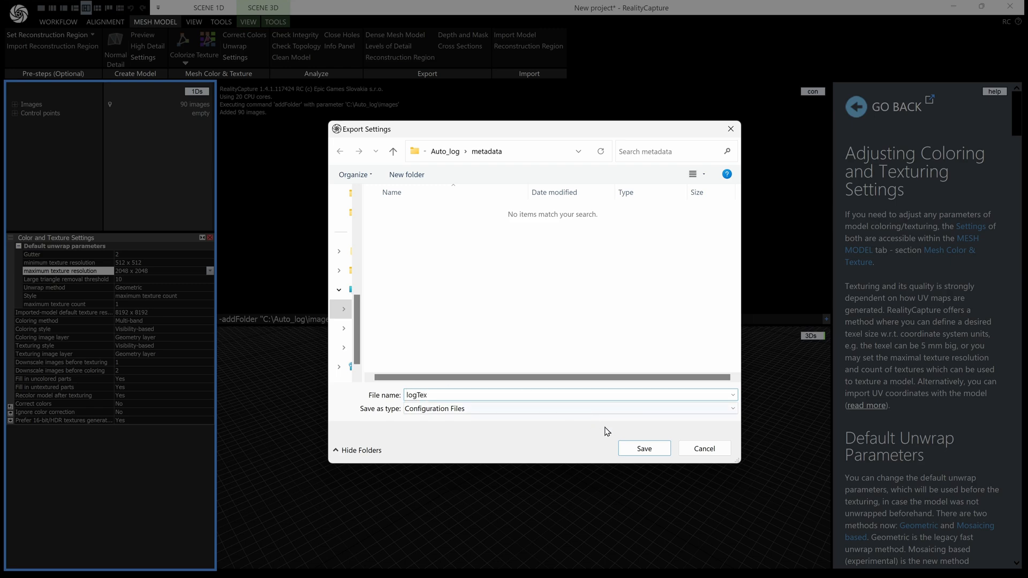
click(643, 449)
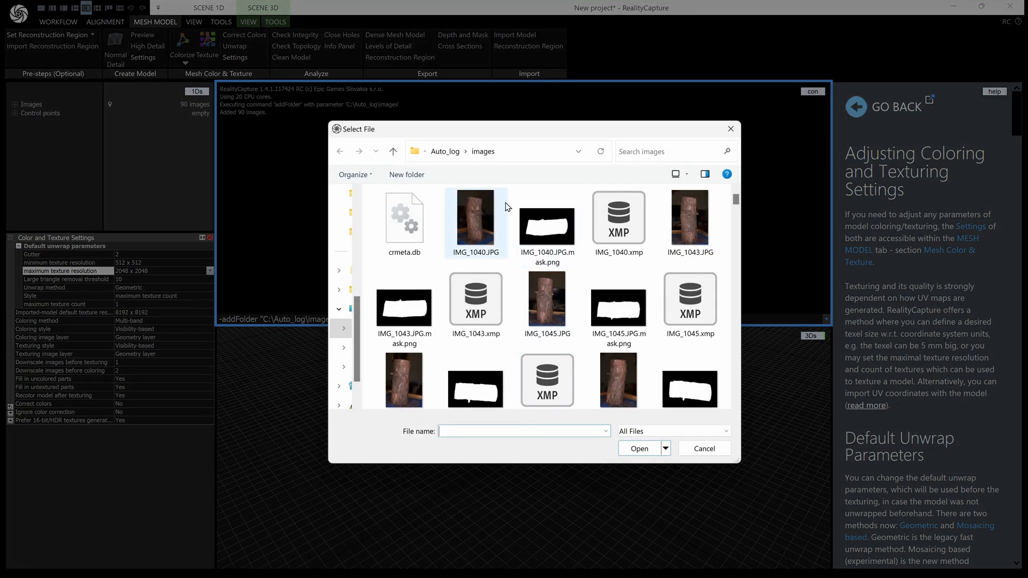
Go up to Auto_log and open its metadata folder to reach the logTex settings file
click(393, 151)
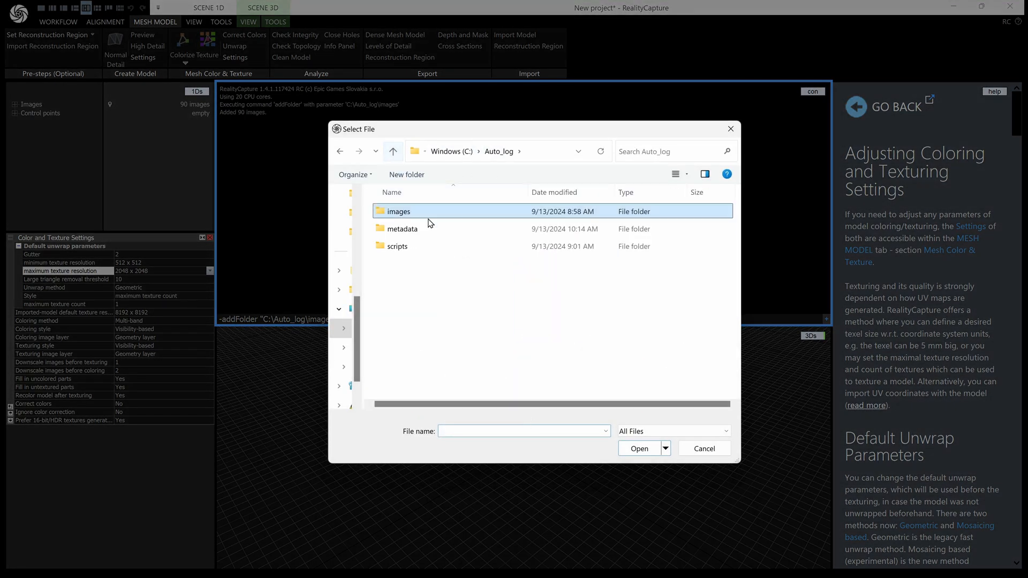
click(401, 228)
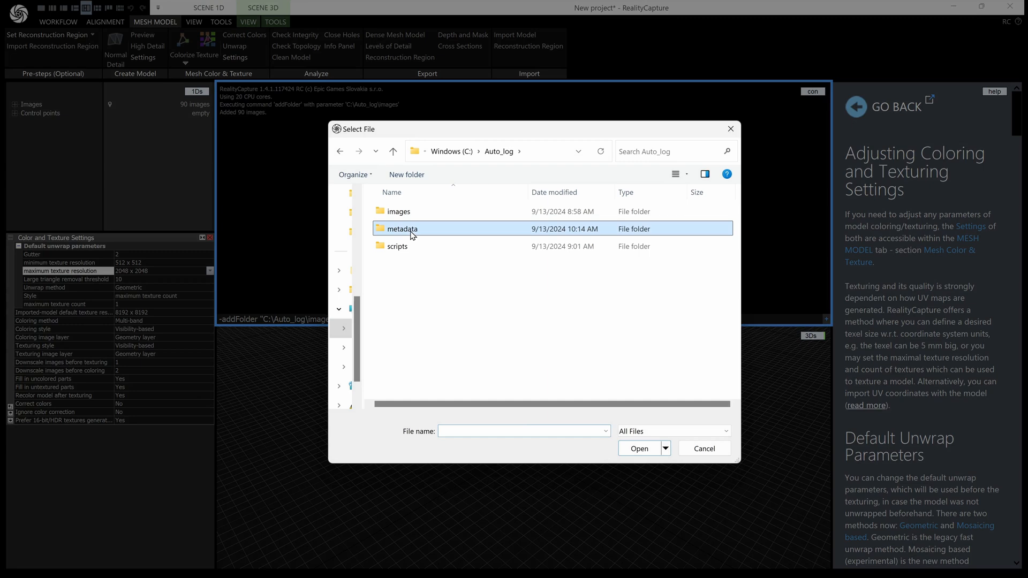
double_click(400, 228)
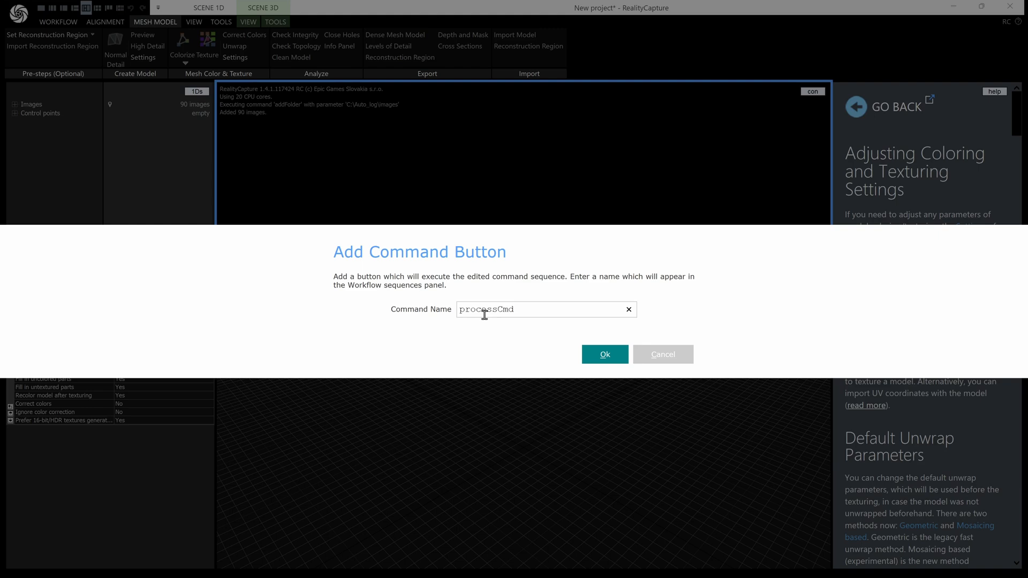
Name the command button processFolderCmd, confirm it, and view it under Workflow
text(Folder)
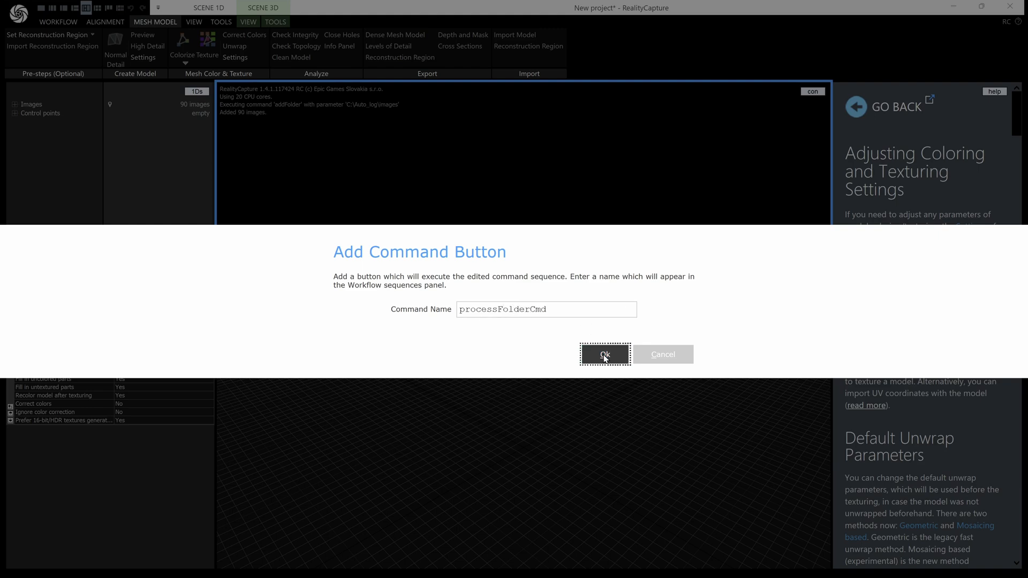
click(604, 354)
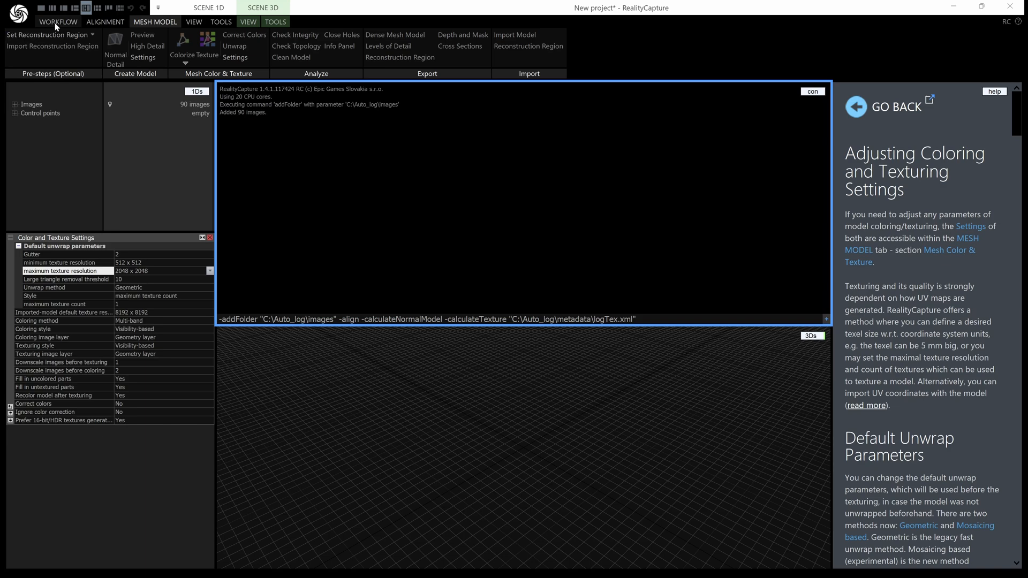
click(58, 21)
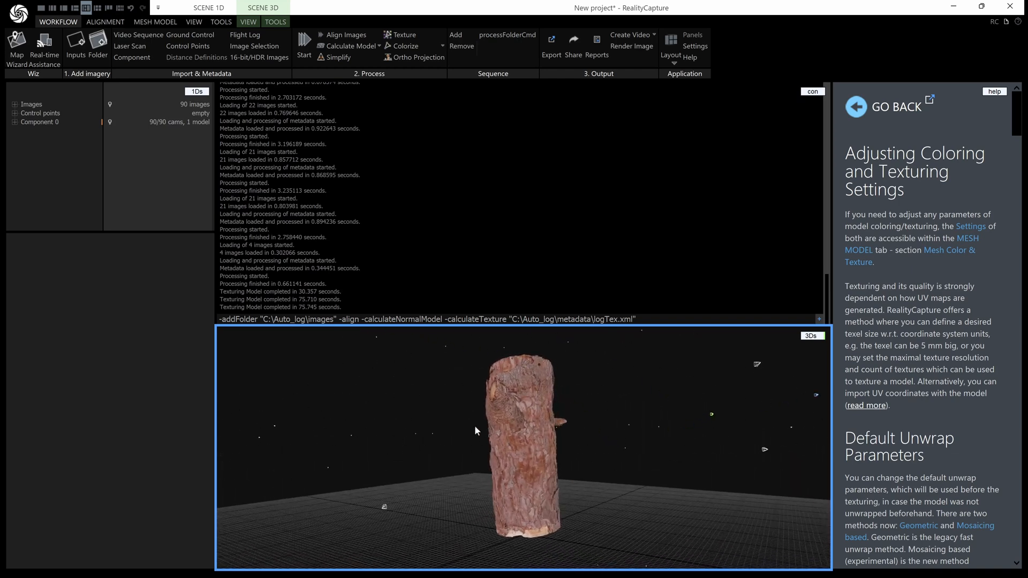
Expand Component 0 and Model 1 to reveal 6 model parts and the 2048×2048 texture
click(15, 123)
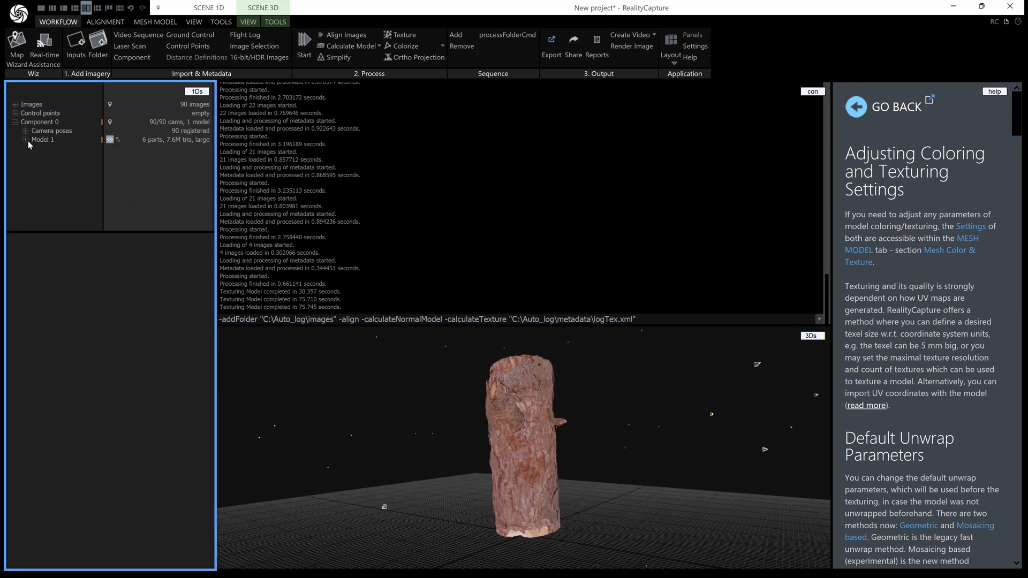
click(25, 140)
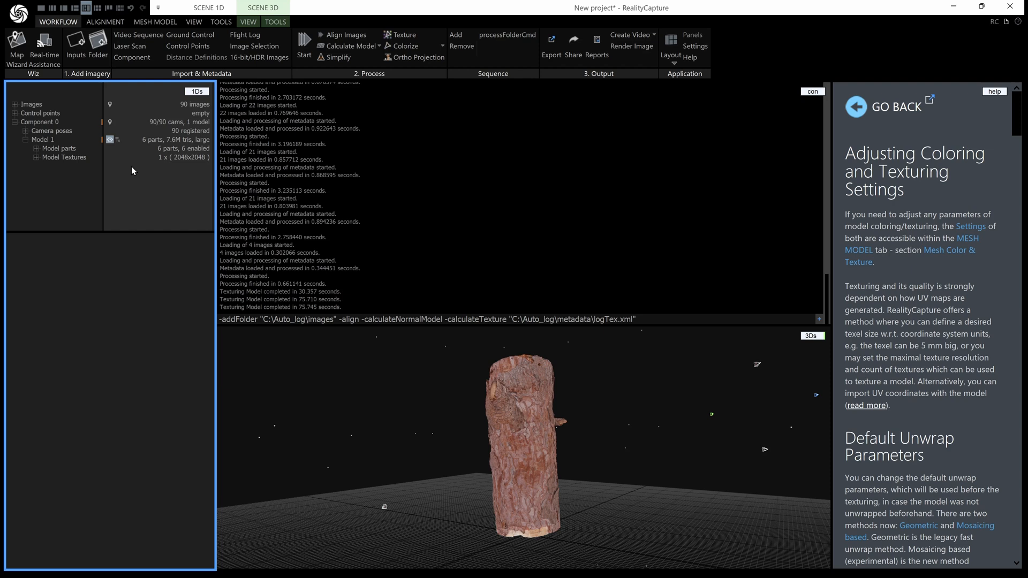
mouse_move(327, 224)
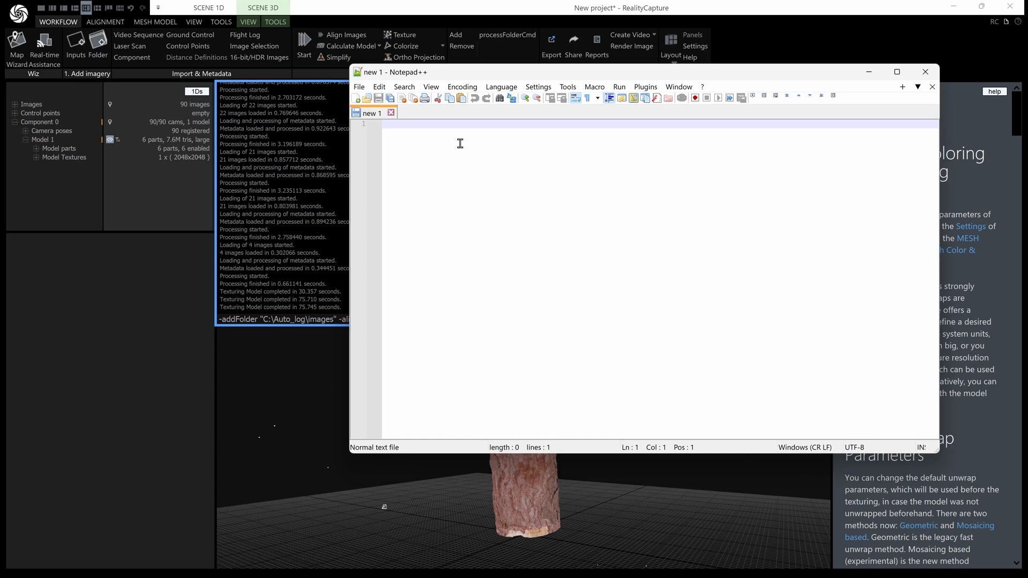
Paste the addFolder/align/normal model/texture command line and save it as processFolder.rccmd
text(-addFolder "C:\Auto_log\images" -align -calculateNormalModel -calculateTexture "C:\Auto_log\metadata\logTex.xml")
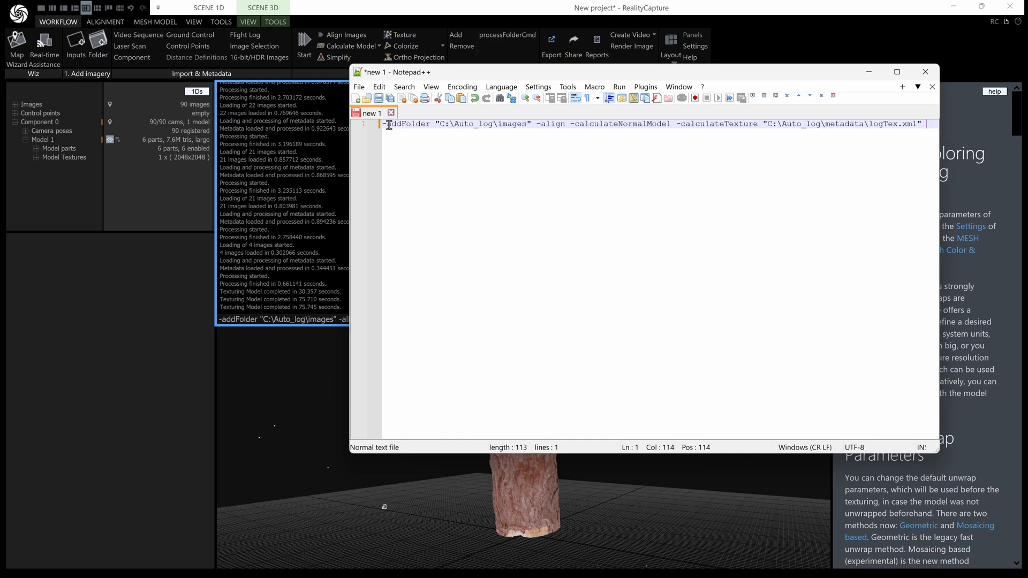
click(359, 87)
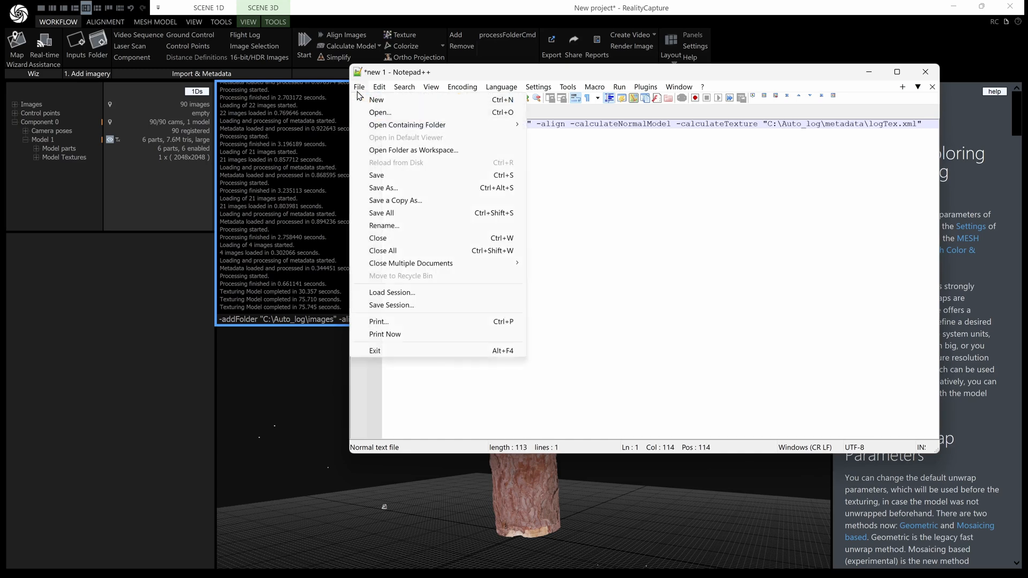
click(383, 188)
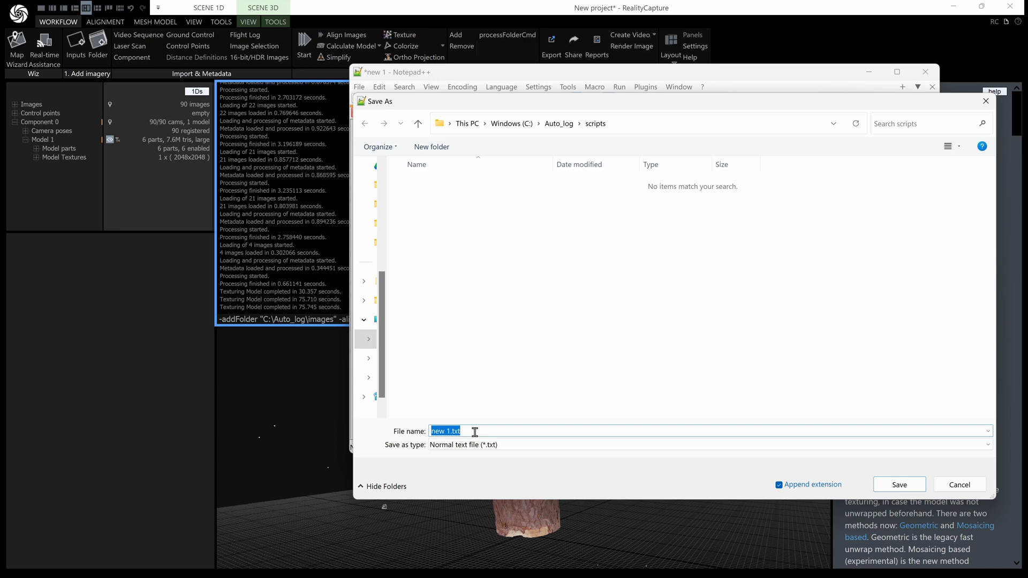
text(process)
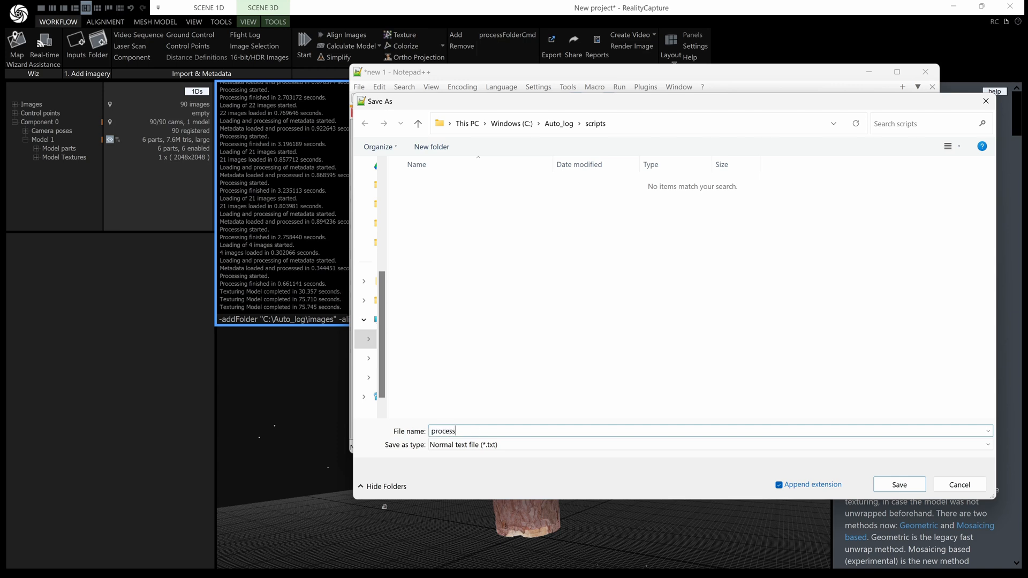
text(Folde)
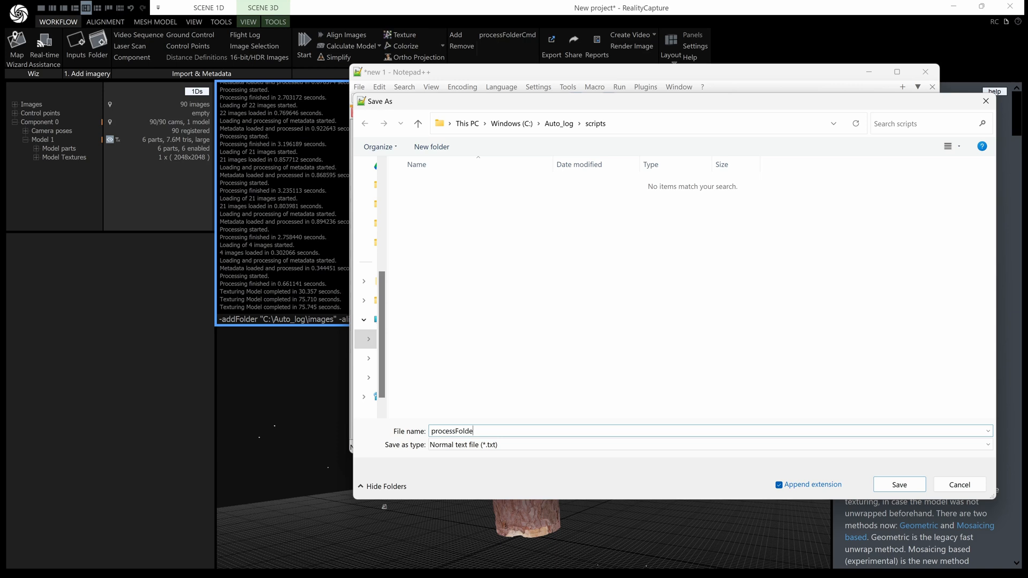
text(r.)
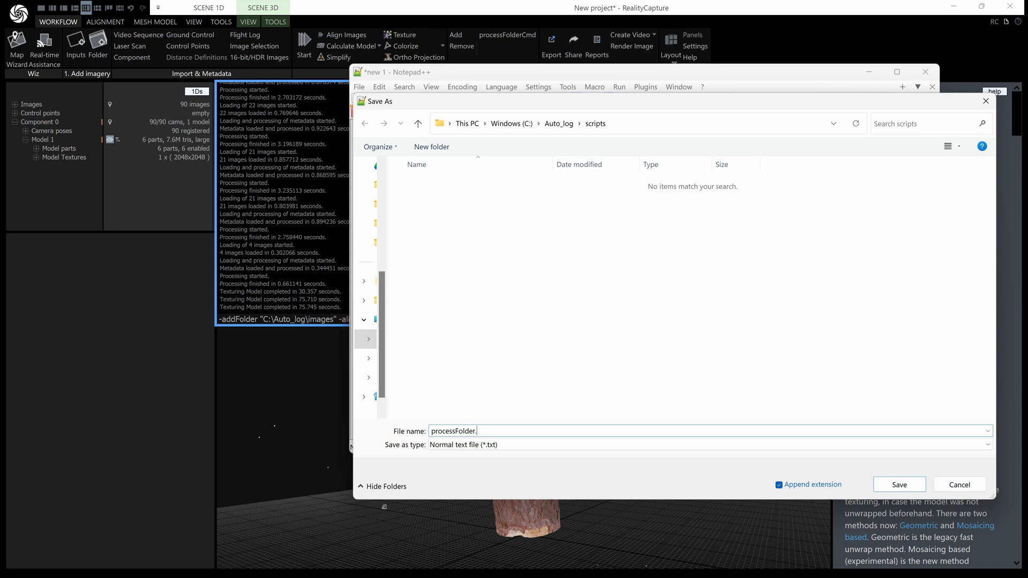
text(rcc)
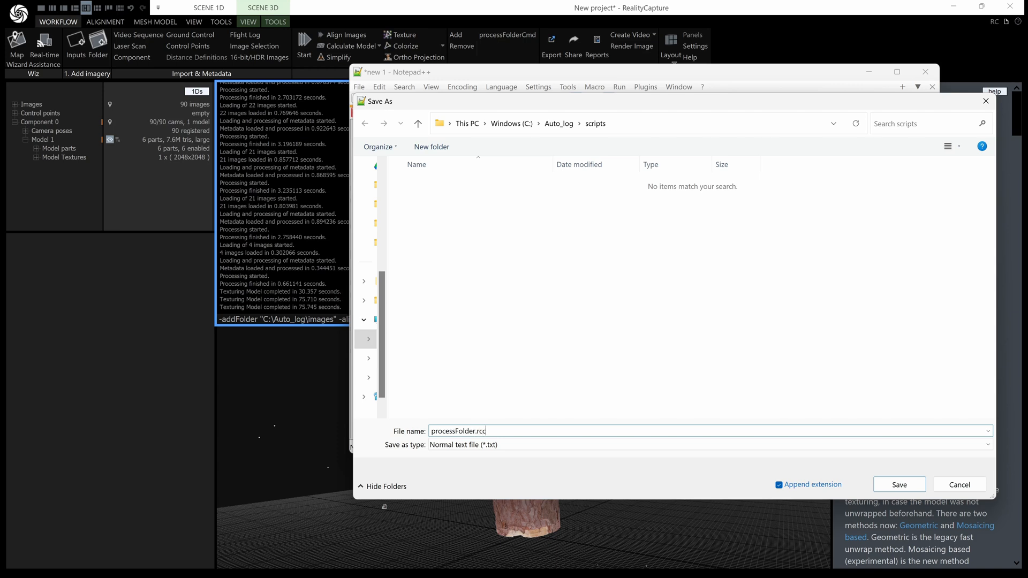
text(md)
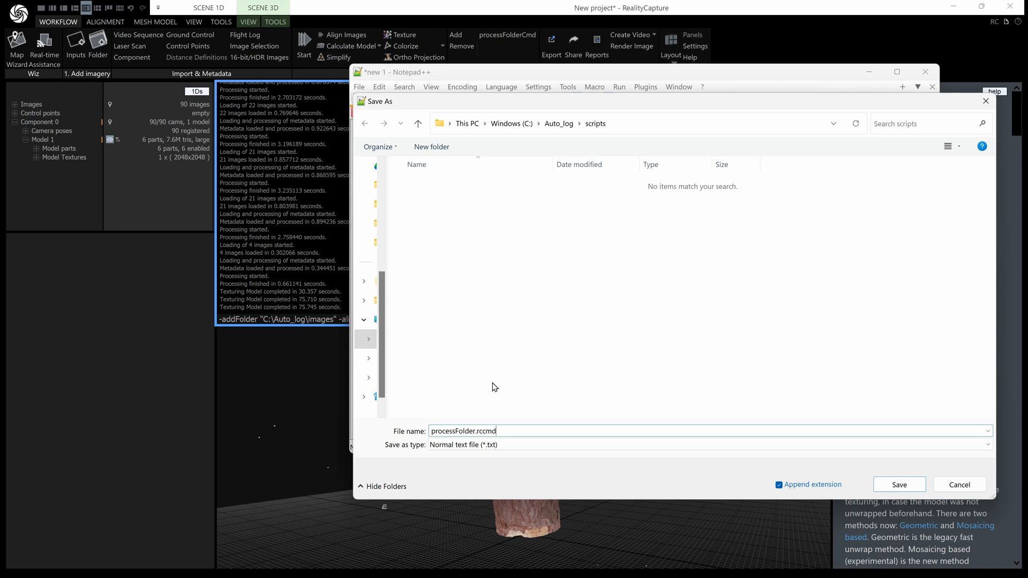
click(899, 485)
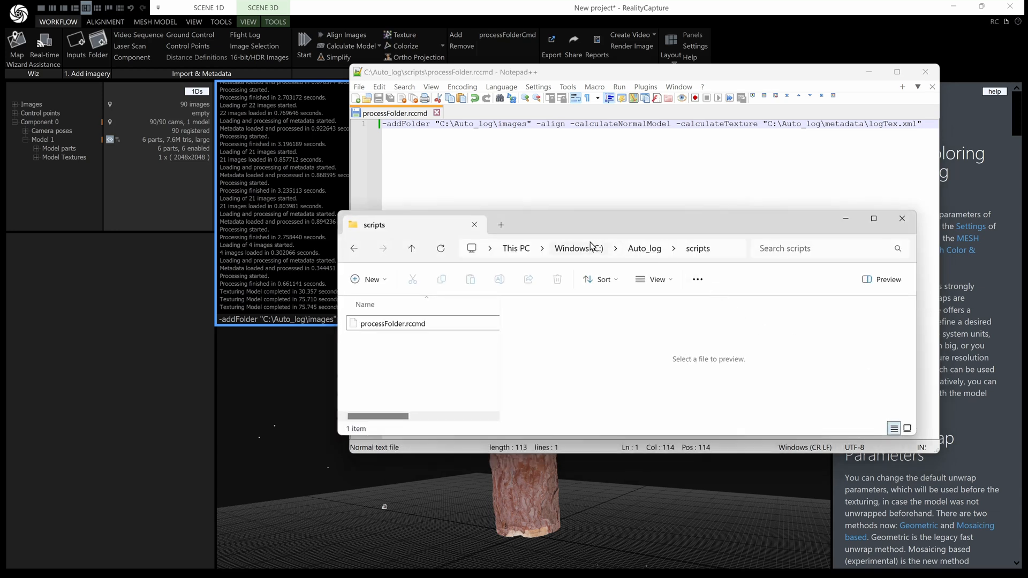
Run processFolder.rccmd on a new empty project, then abort the calculation after images load
click(395, 323)
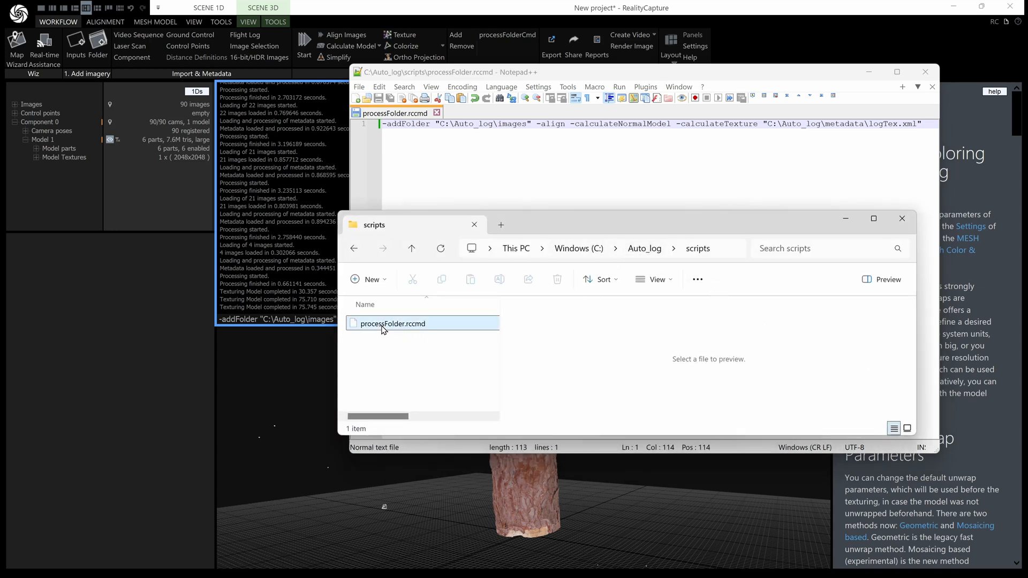
click(383, 323)
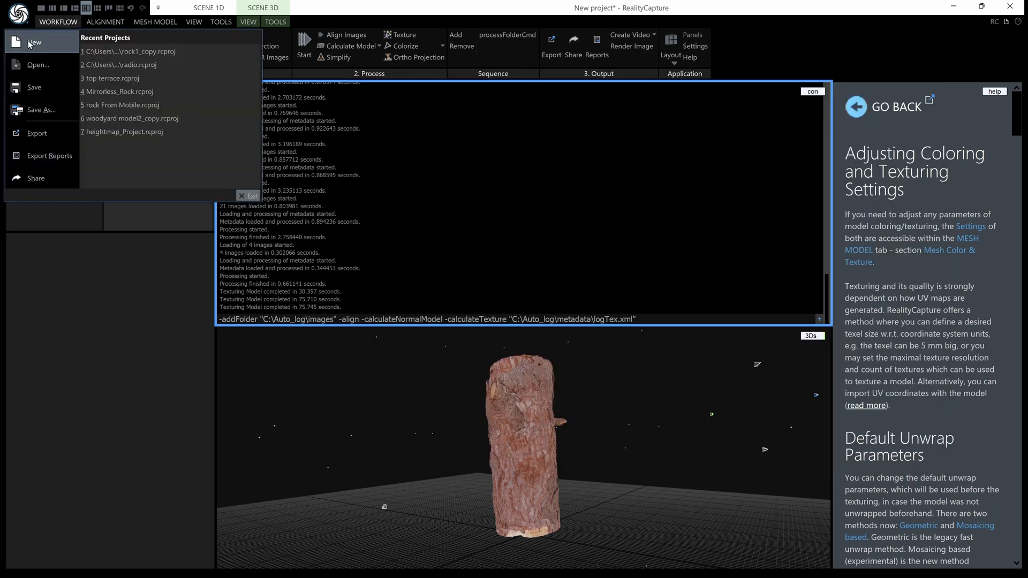
click(35, 42)
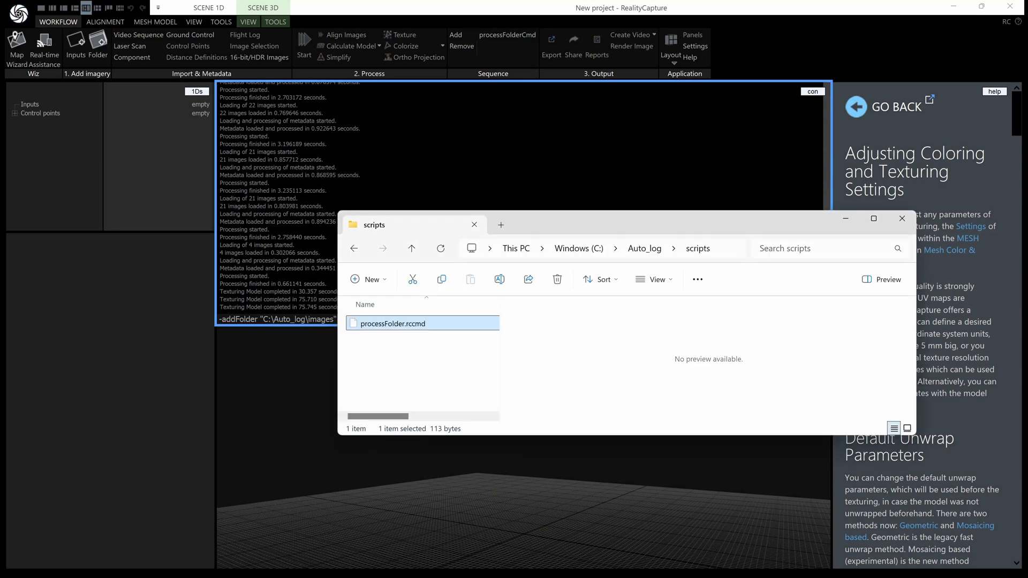
mouse_move(238, 292)
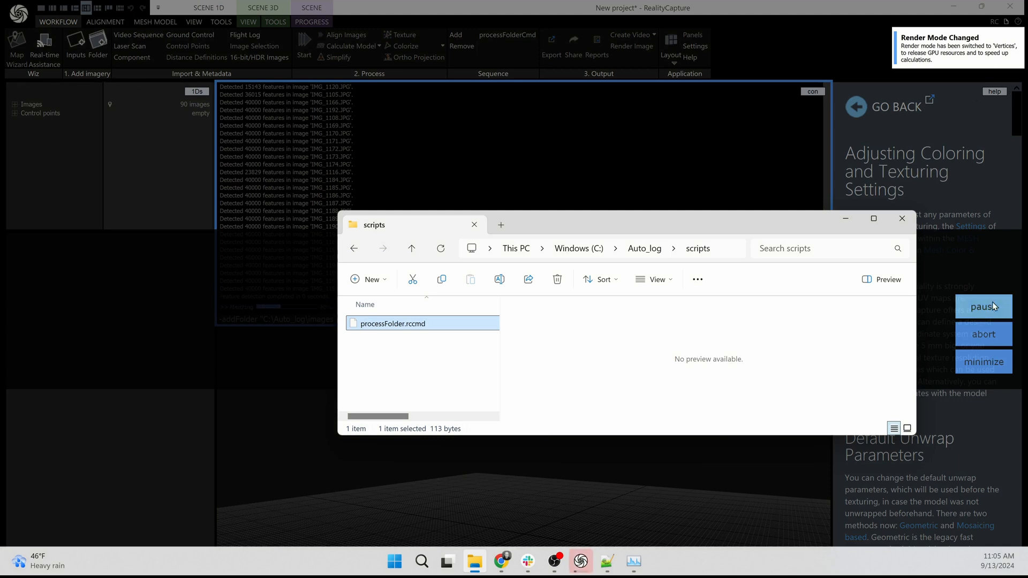
click(983, 334)
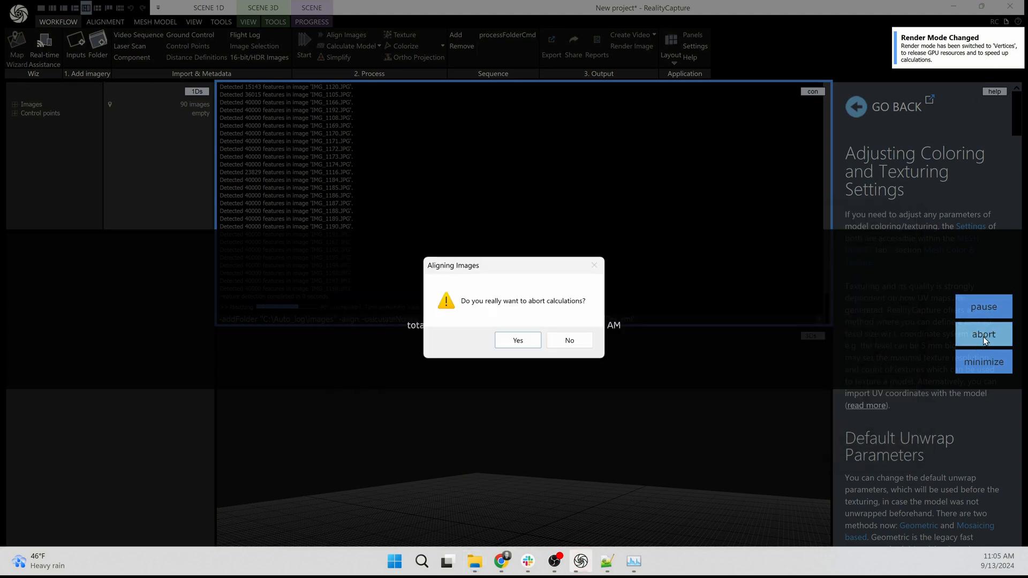
click(517, 339)
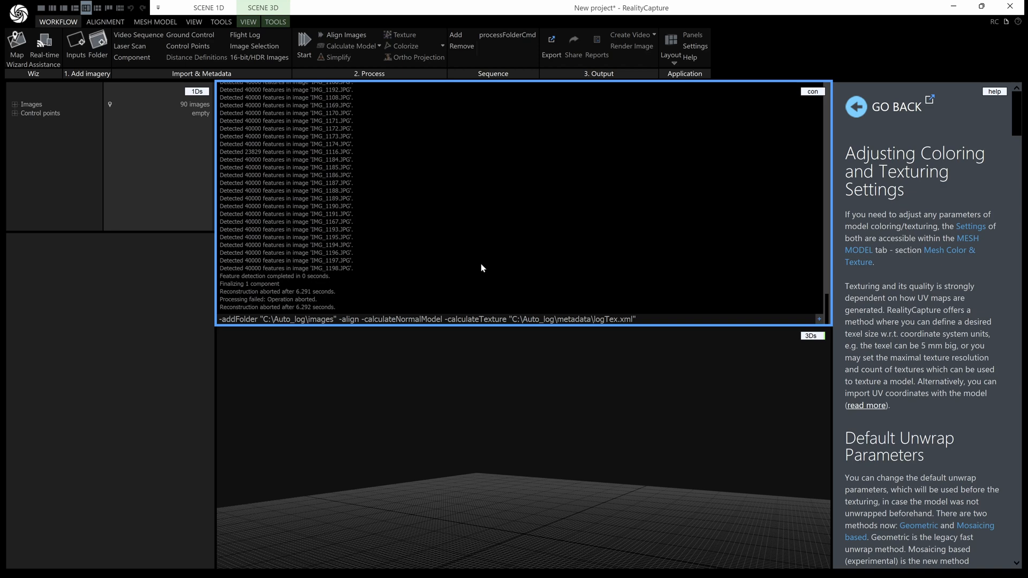
mouse_move(511, 263)
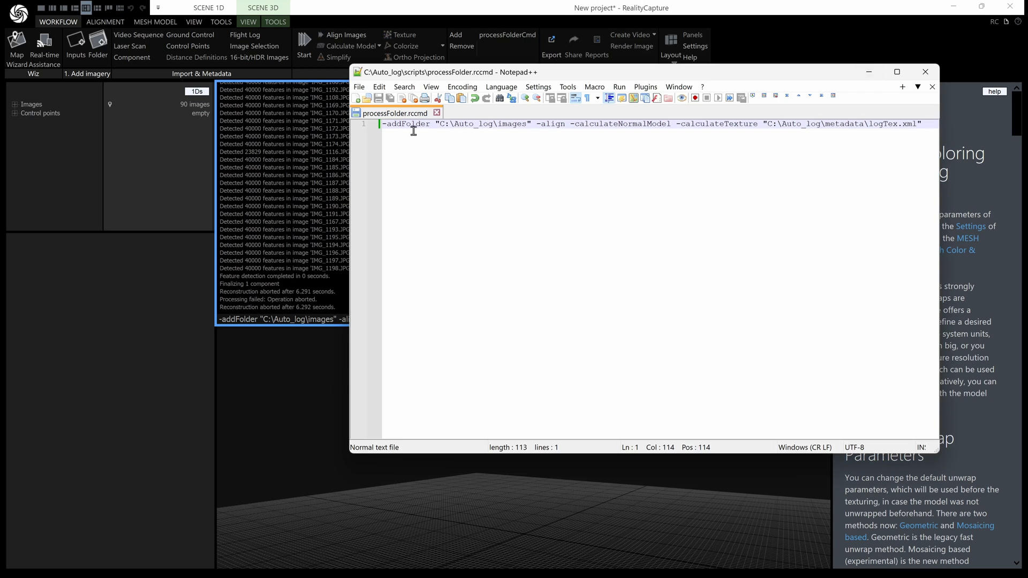
Create a new blank Notepad++ document beside processFolder.rccmd, then return to RealityCapture
click(358, 87)
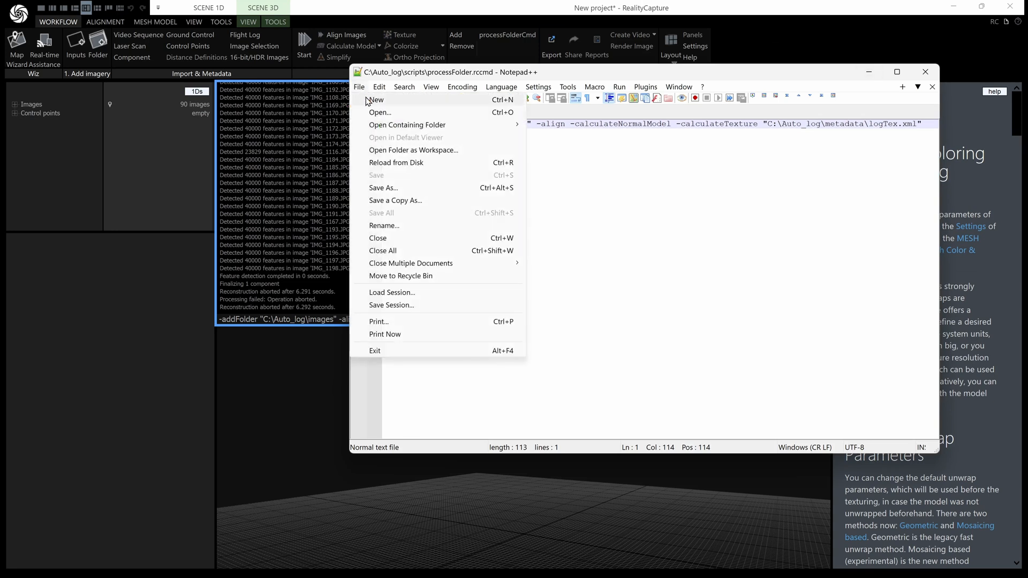
click(375, 100)
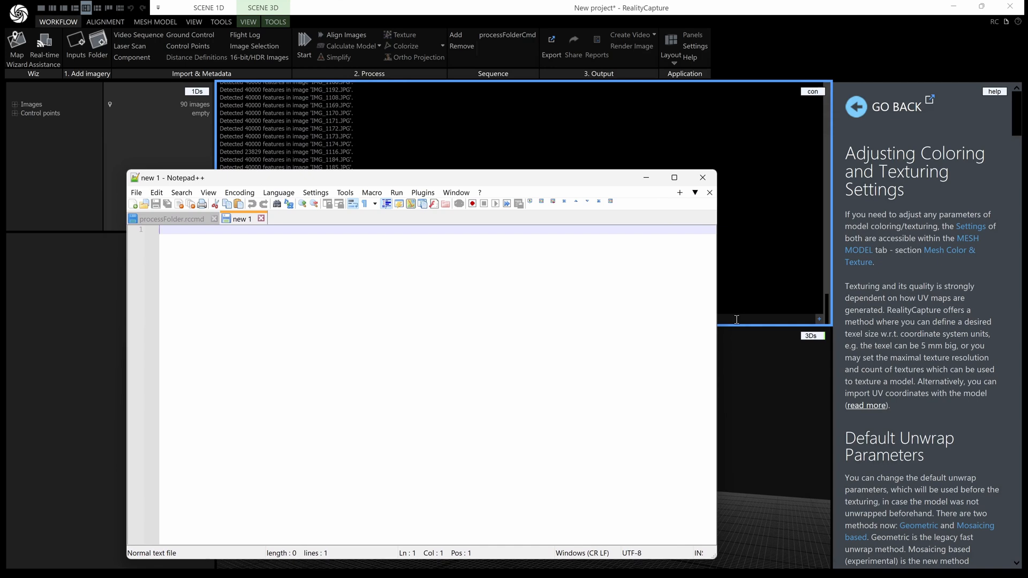
click(703, 177)
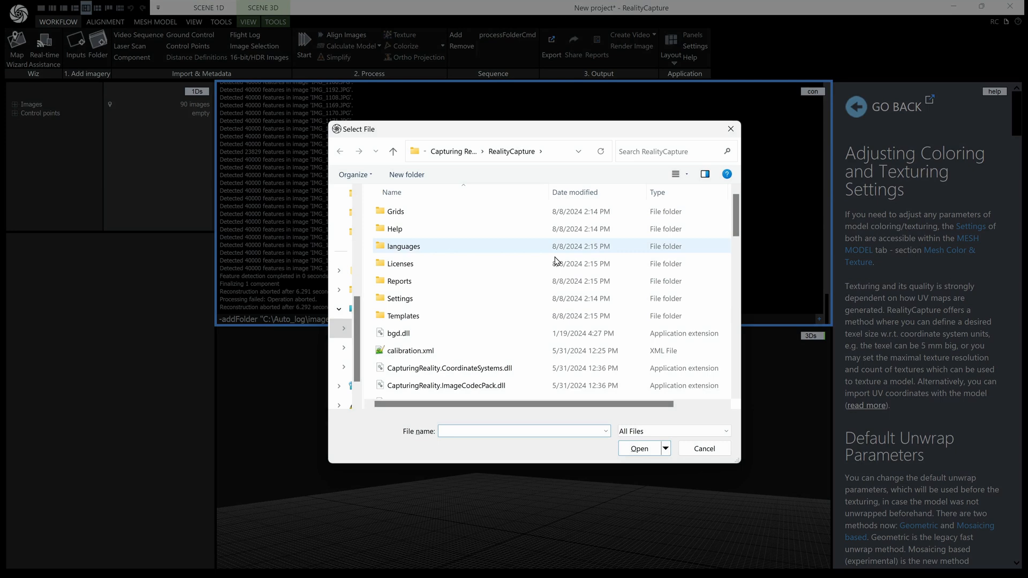
Scroll to RealityCapture.exe in the program folder and pick it to insert its quoted path
scroll(down, 3)
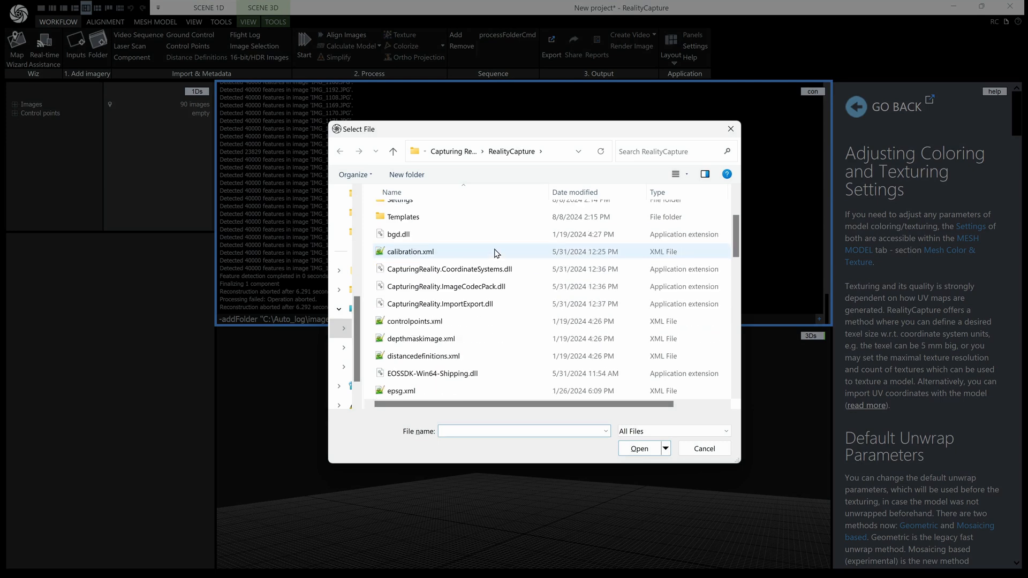
scroll(down, 3)
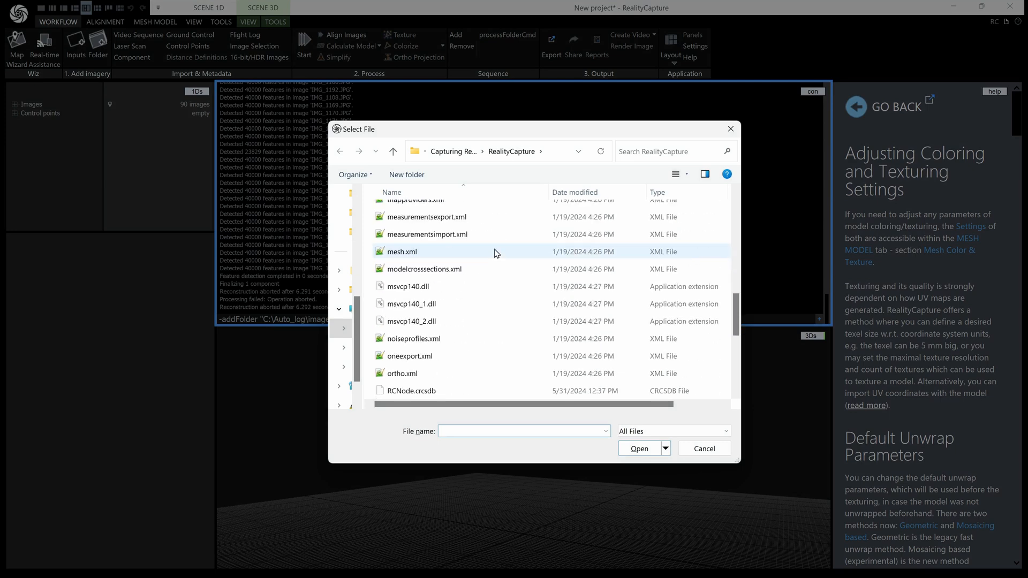
scroll(down, 3)
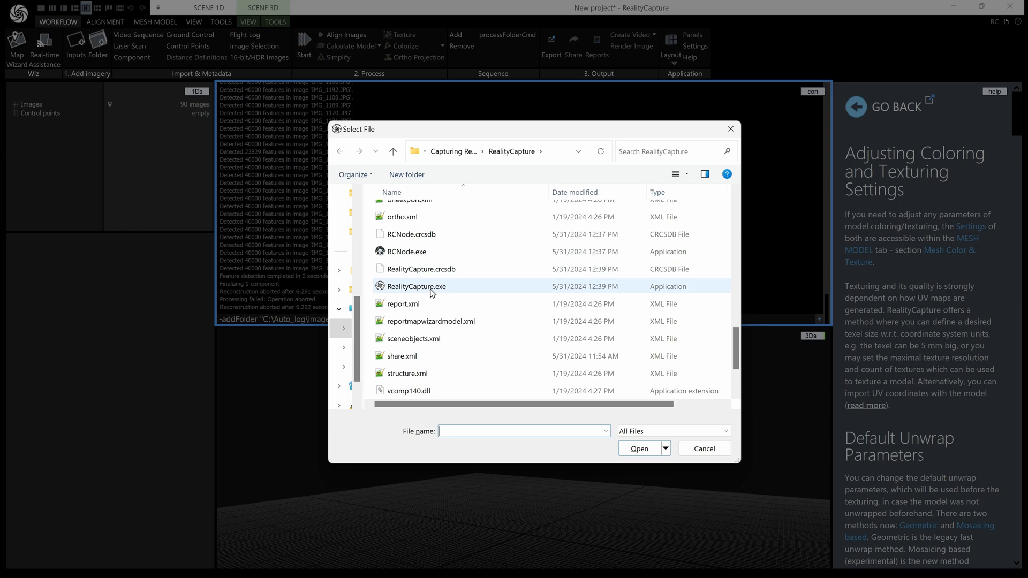
click(639, 448)
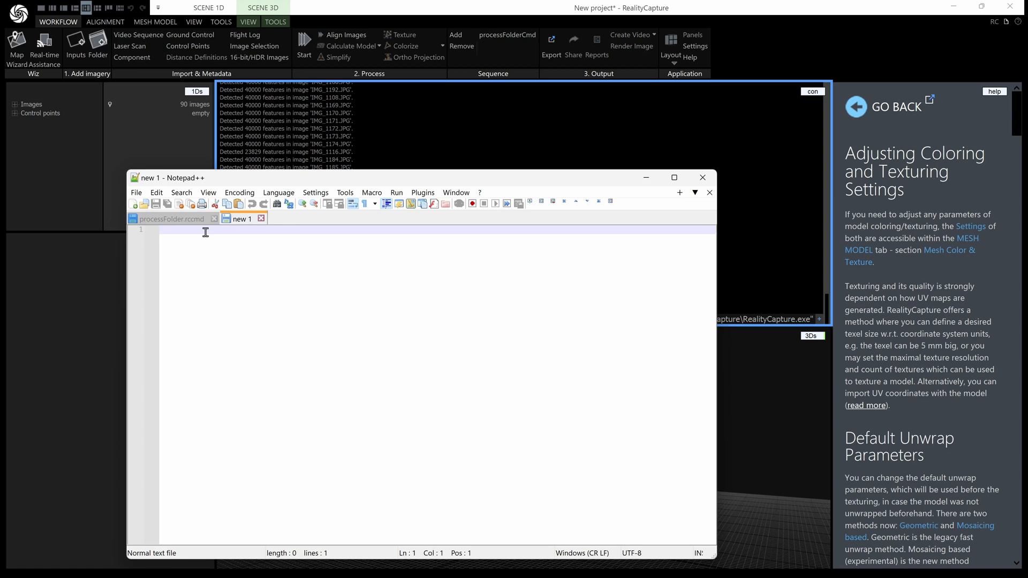
Enter the quoted RealityCapture.exe path with a continuation caret on line 1, then start line 2
text("C:\Program Files\Capturing Reality\RealityCapture\RealityCapture.exe")
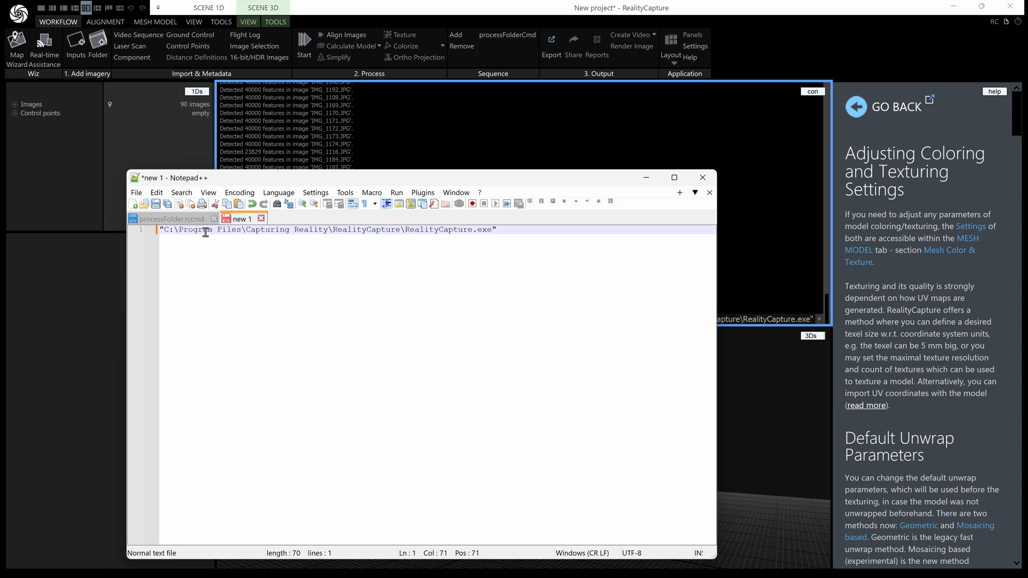
mouse_move(458, 254)
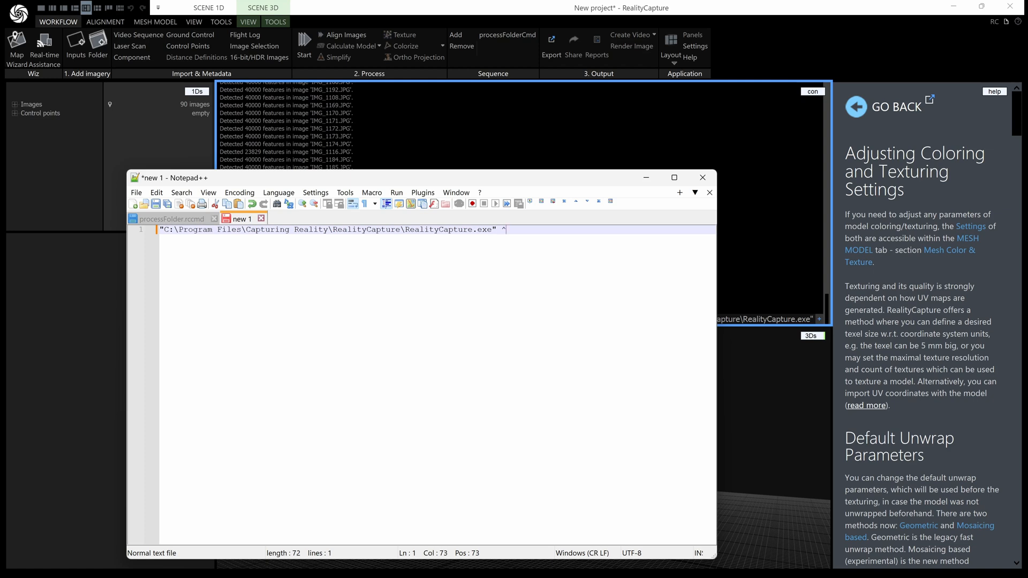
key(Return)
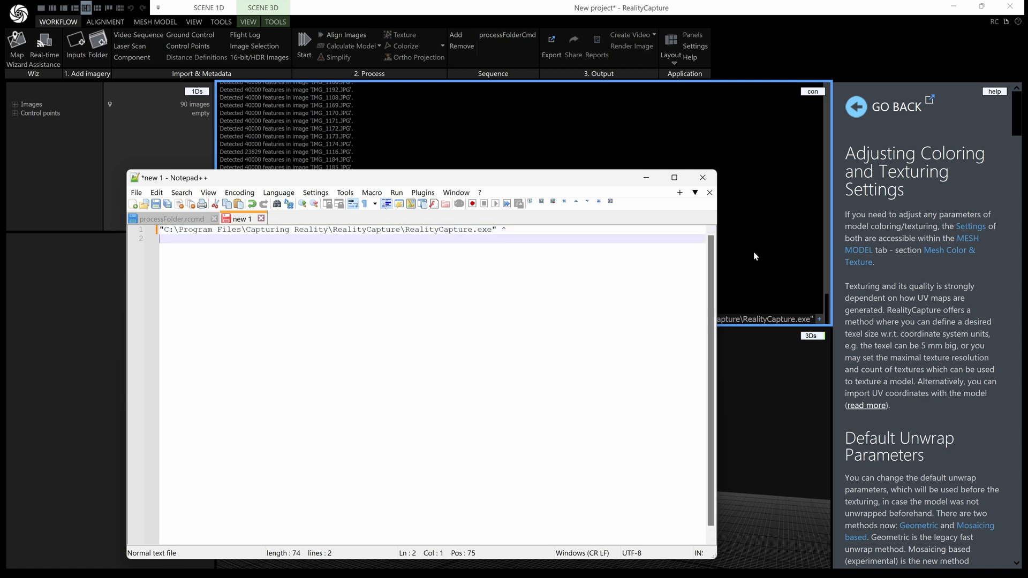
Type the addFolder, align, calculateNormalModel and calculateTexture arguments and split them onto separate lines
click(702, 177)
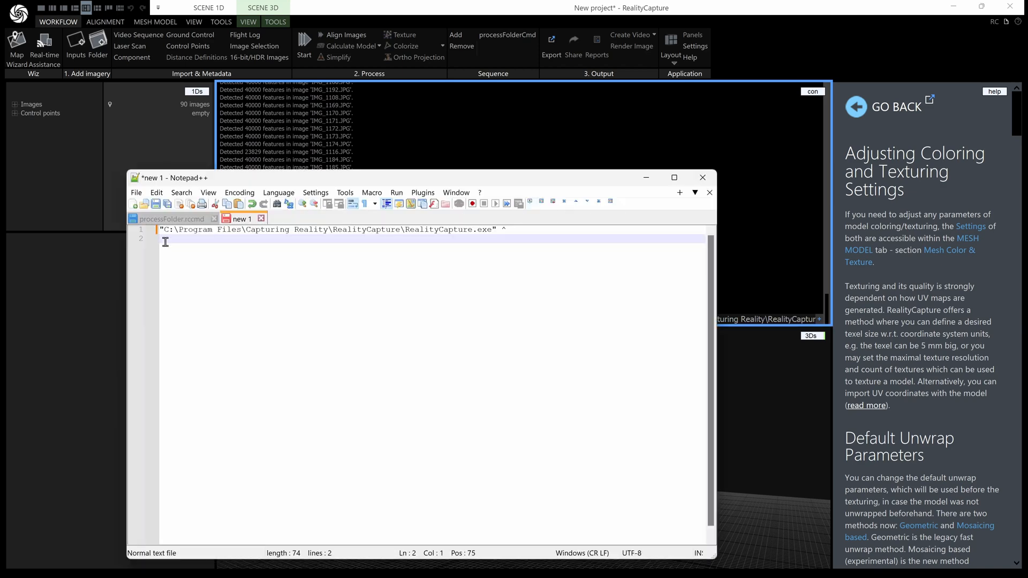
text(-addFolder "C:\Auto_log\images" -align -calculateNormalModel -calculateTexture "C:\Auto_log\metadata\logTex.xml")
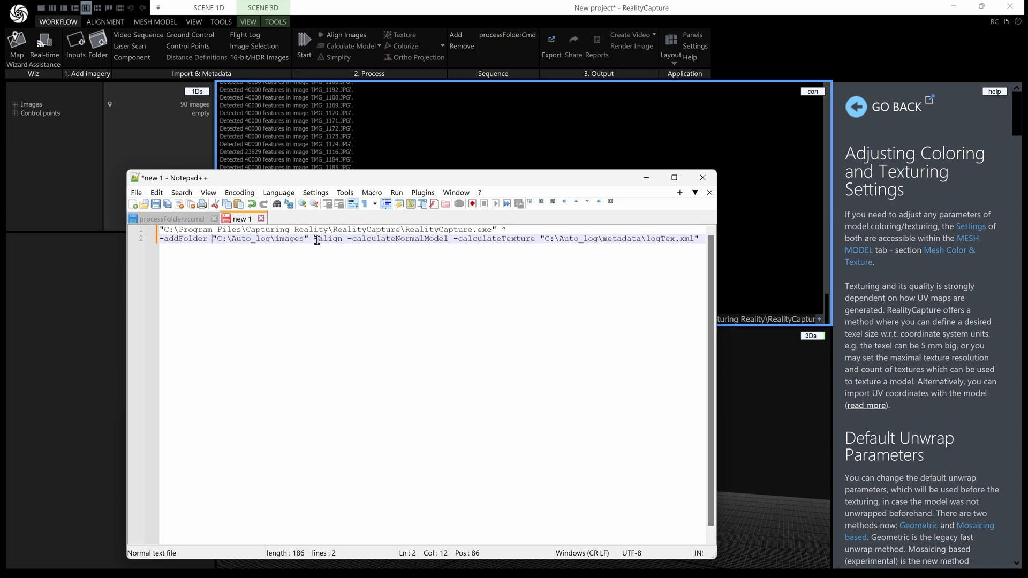
key(Enter)
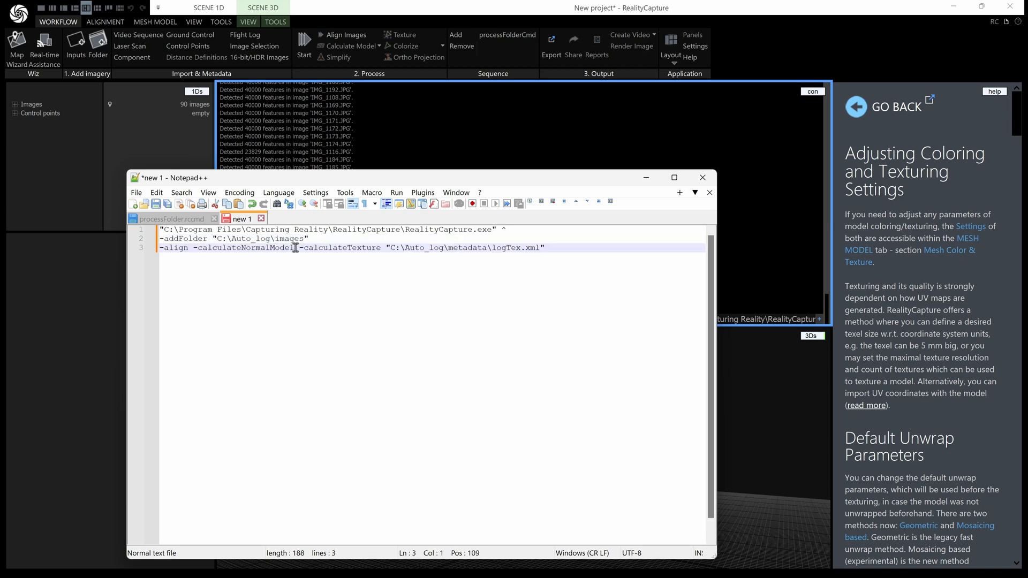
key(Enter)
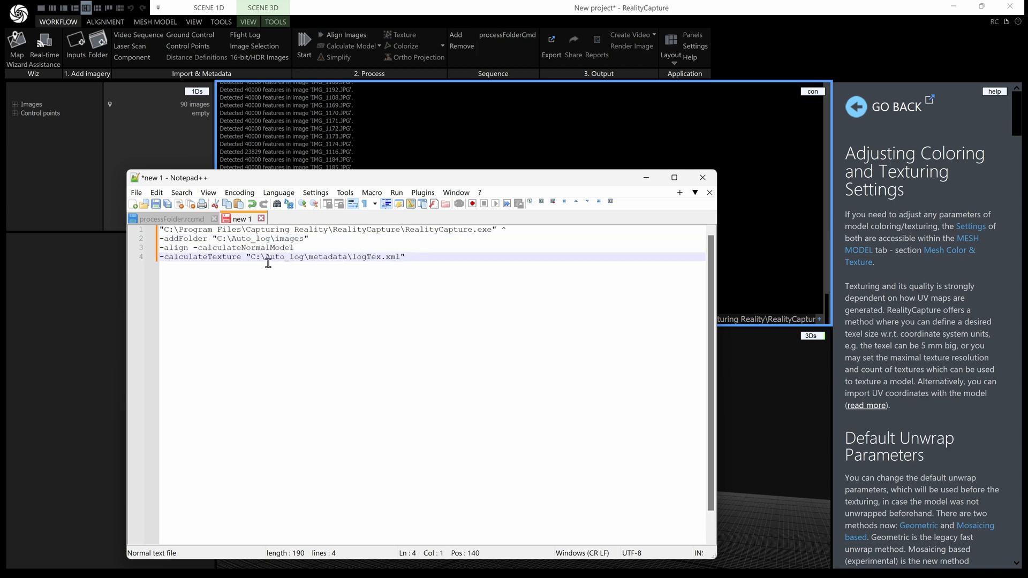
click(193, 248)
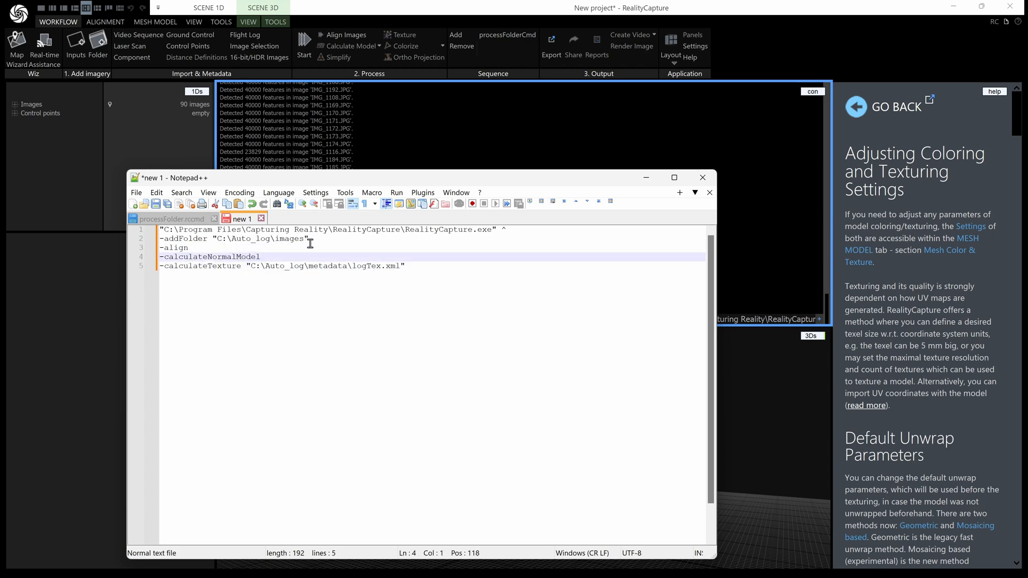
Append ' ^' continuation carets to the addFolder and align lines
click(313, 239)
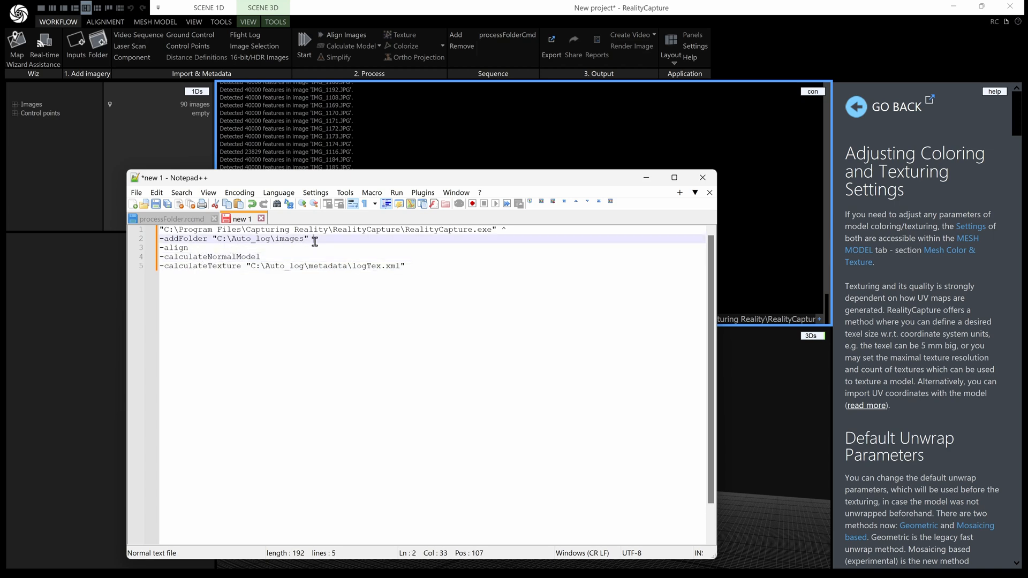
text(^)
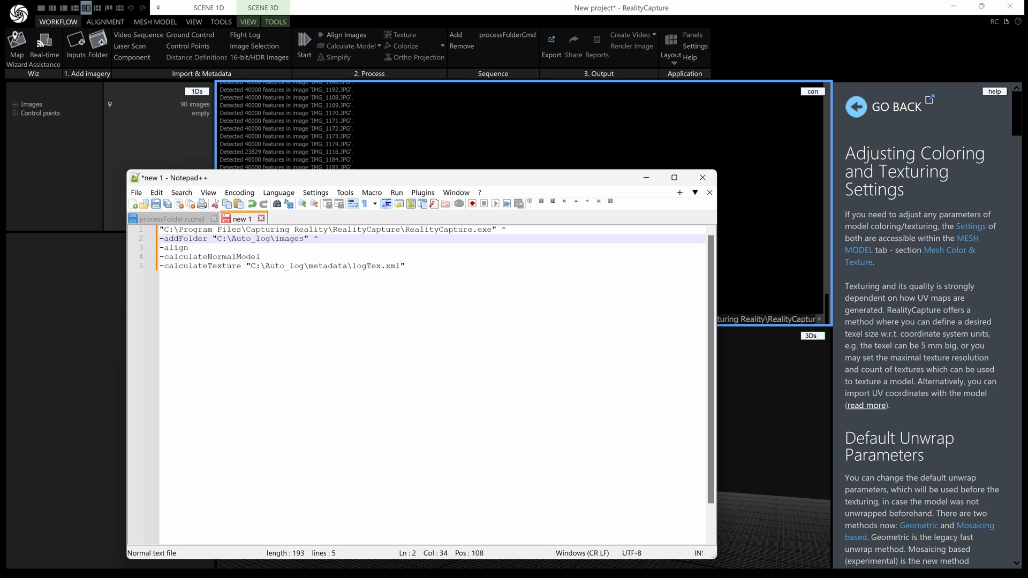
click(184, 248)
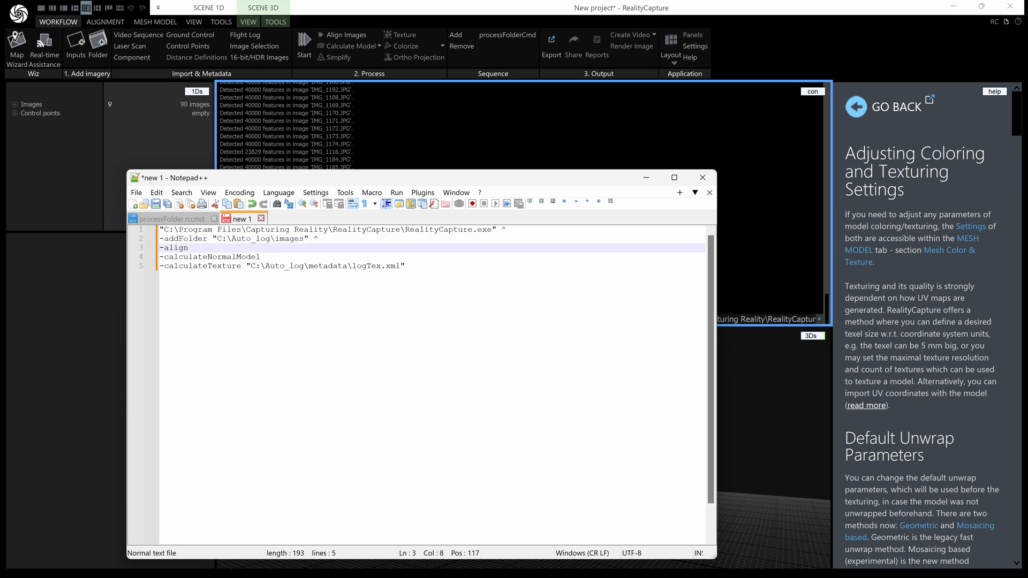
text(^)
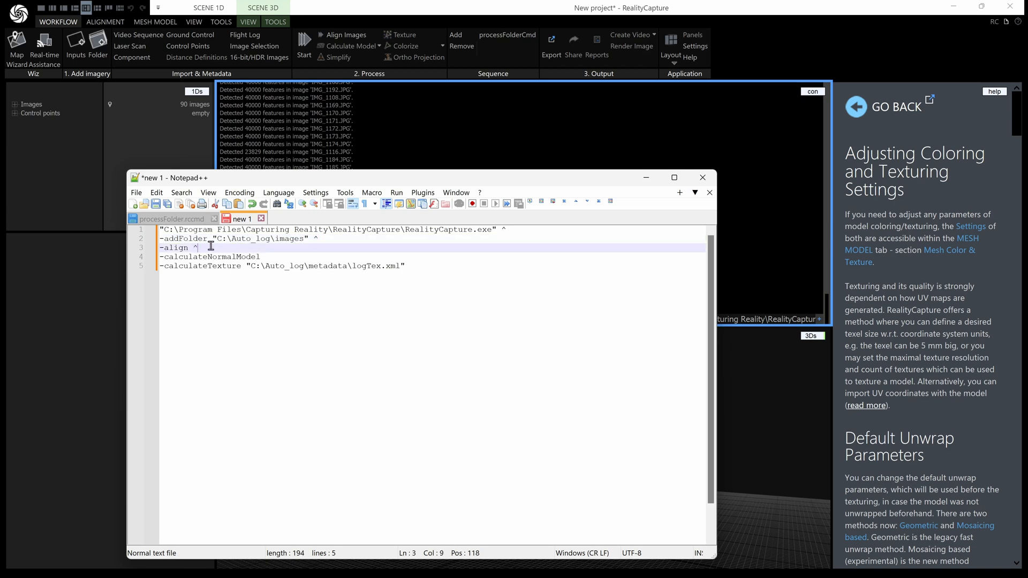
click(264, 257)
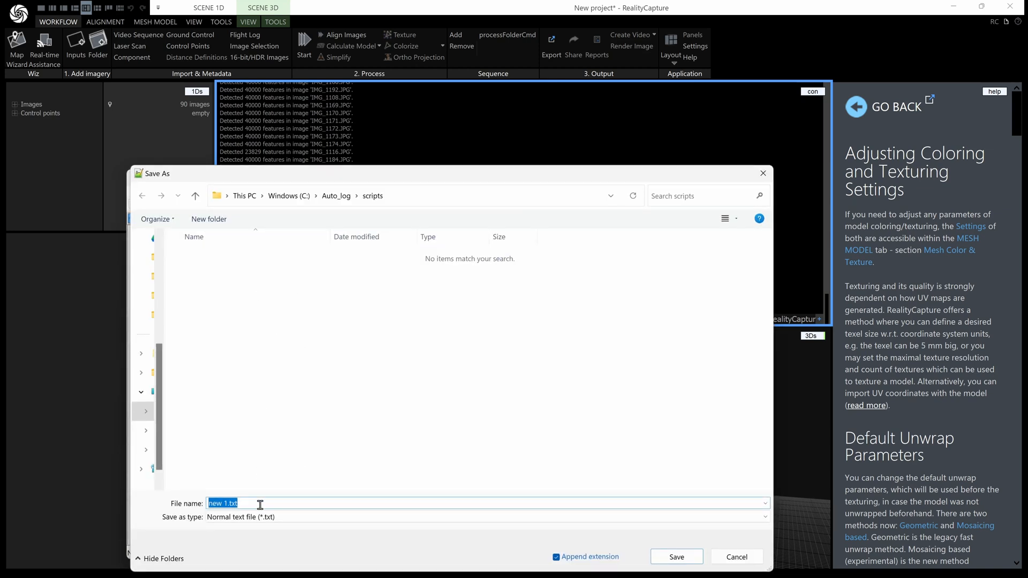
Enter the processFolder.bat file name to save the script in Auto_log\scripts
text(process)
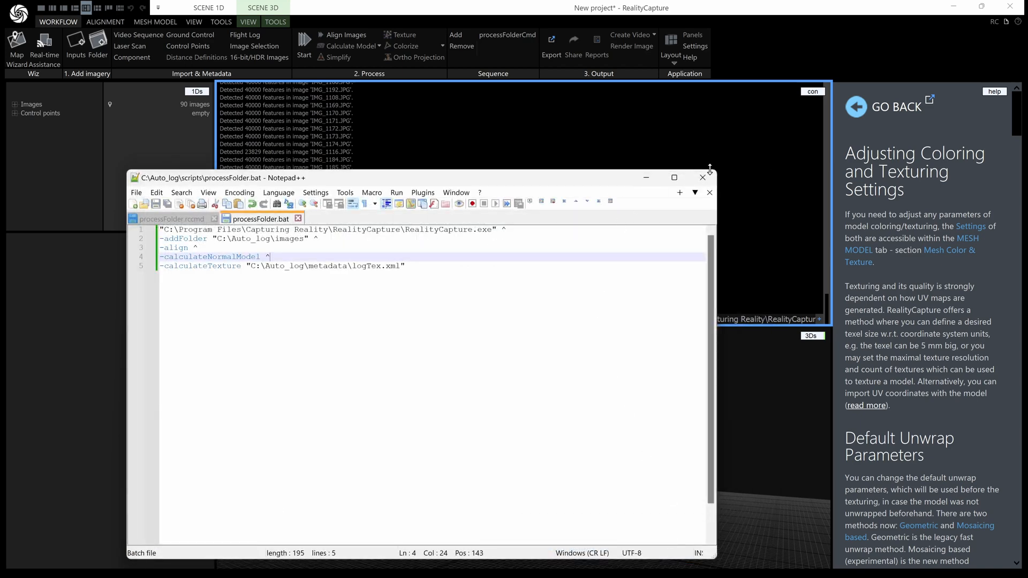
mouse_move(1010, 7)
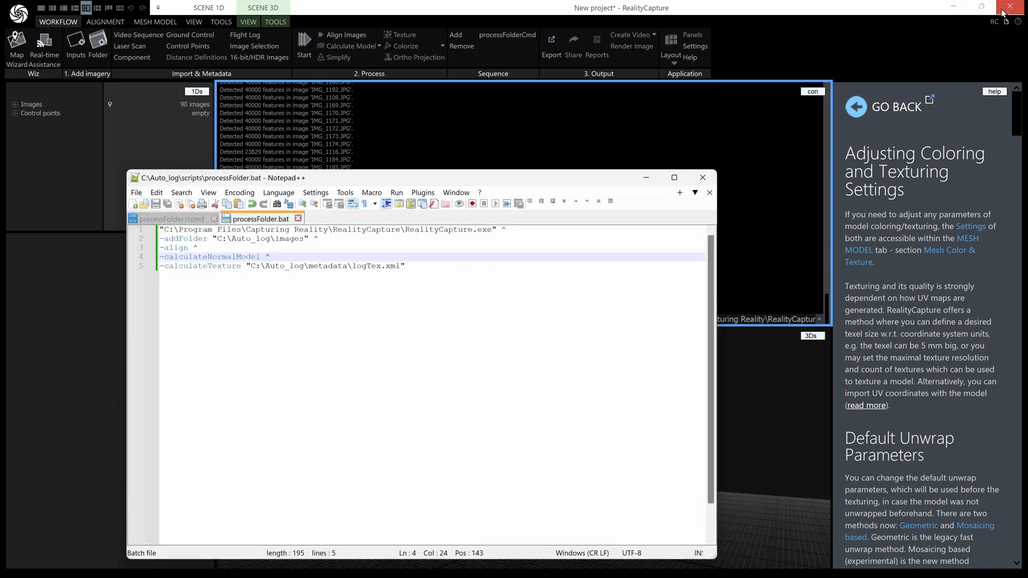
Quit RealityCapture without saving and preview processFolder.bat in the scripts folder
click(1018, 7)
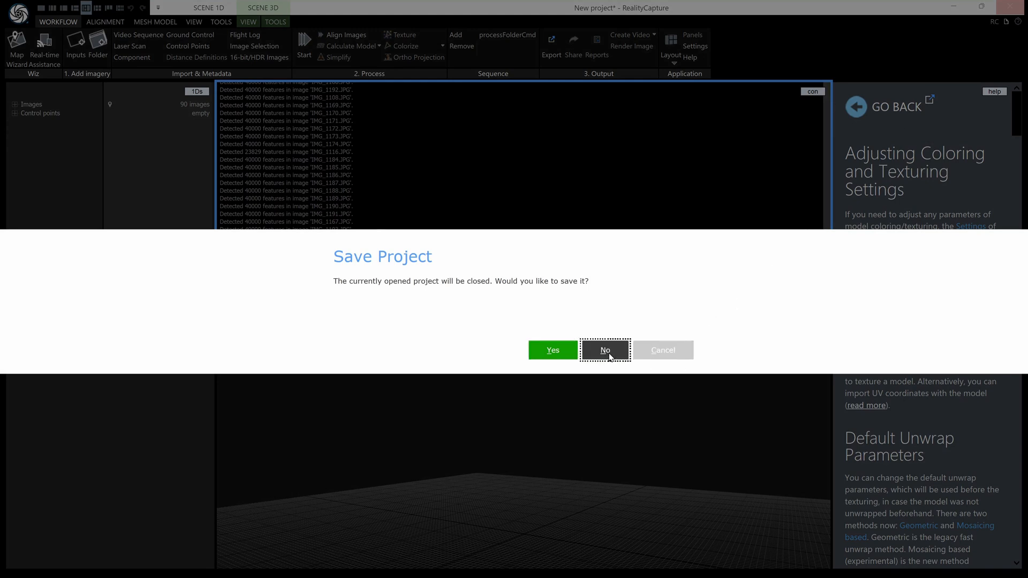
click(604, 349)
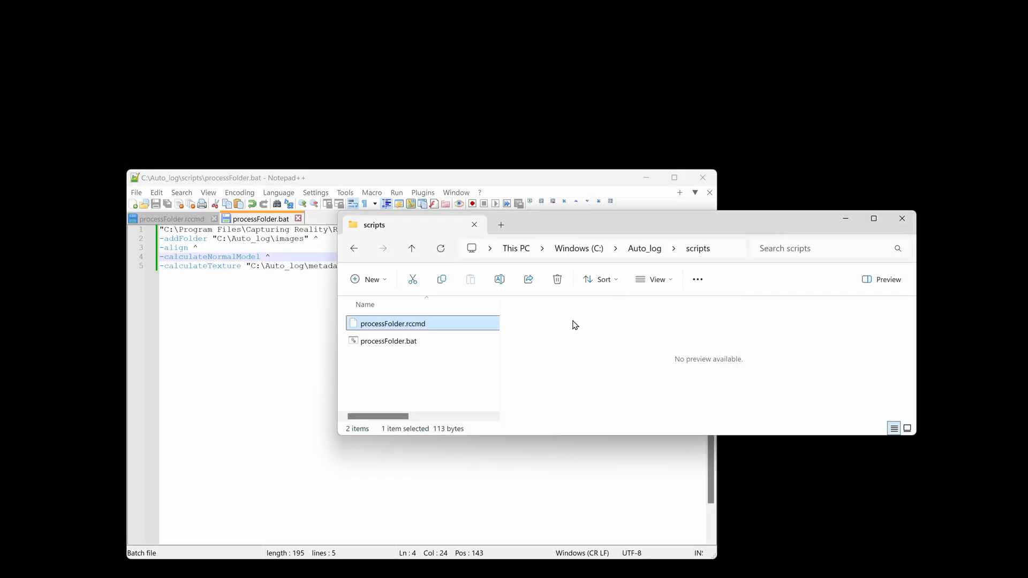
mouse_move(388, 341)
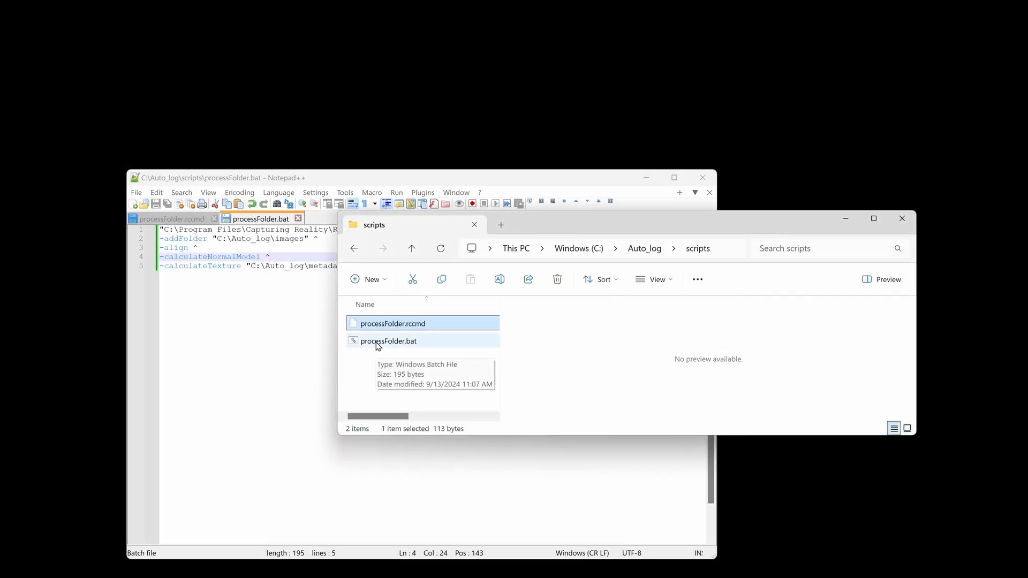
click(388, 340)
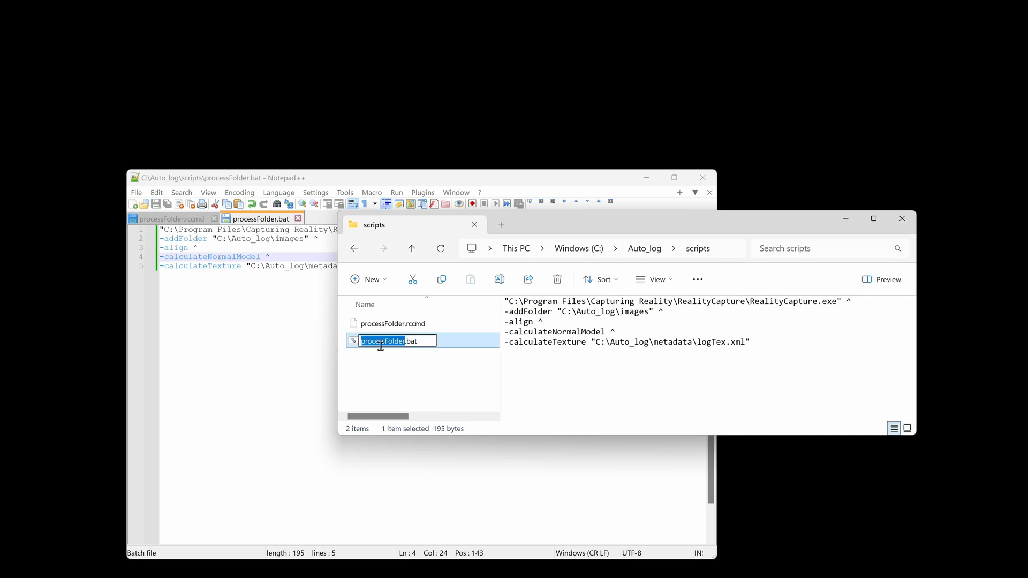